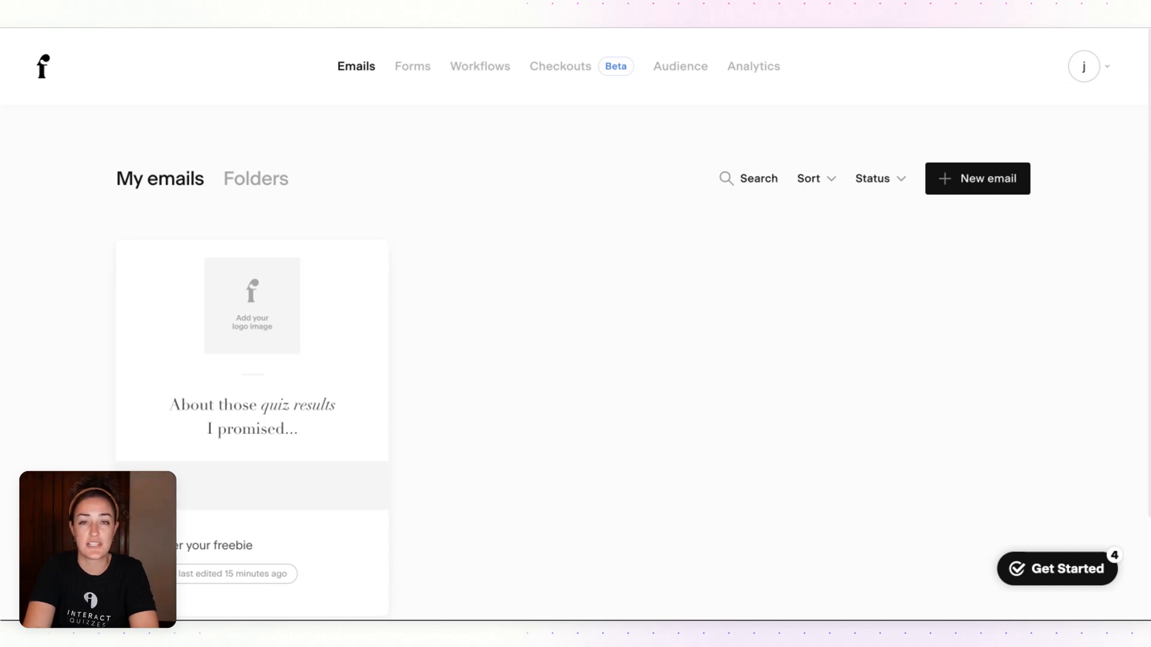
mouse_move(681, 82)
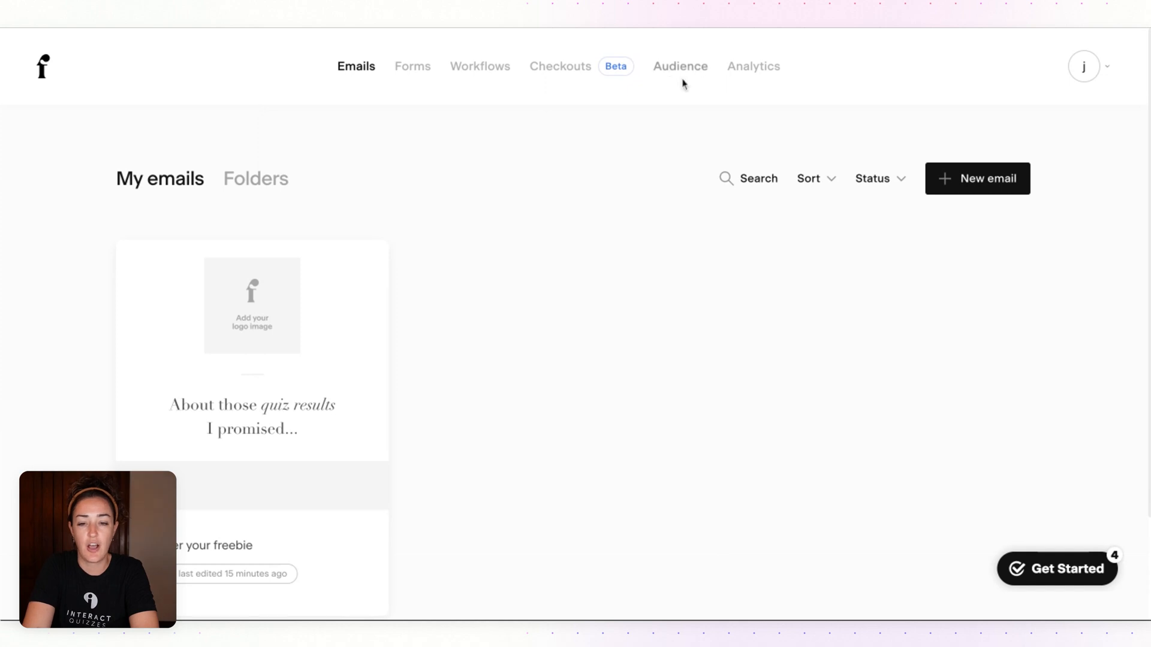
Go to Audience and show the Segments list in Flodesk.
click(679, 65)
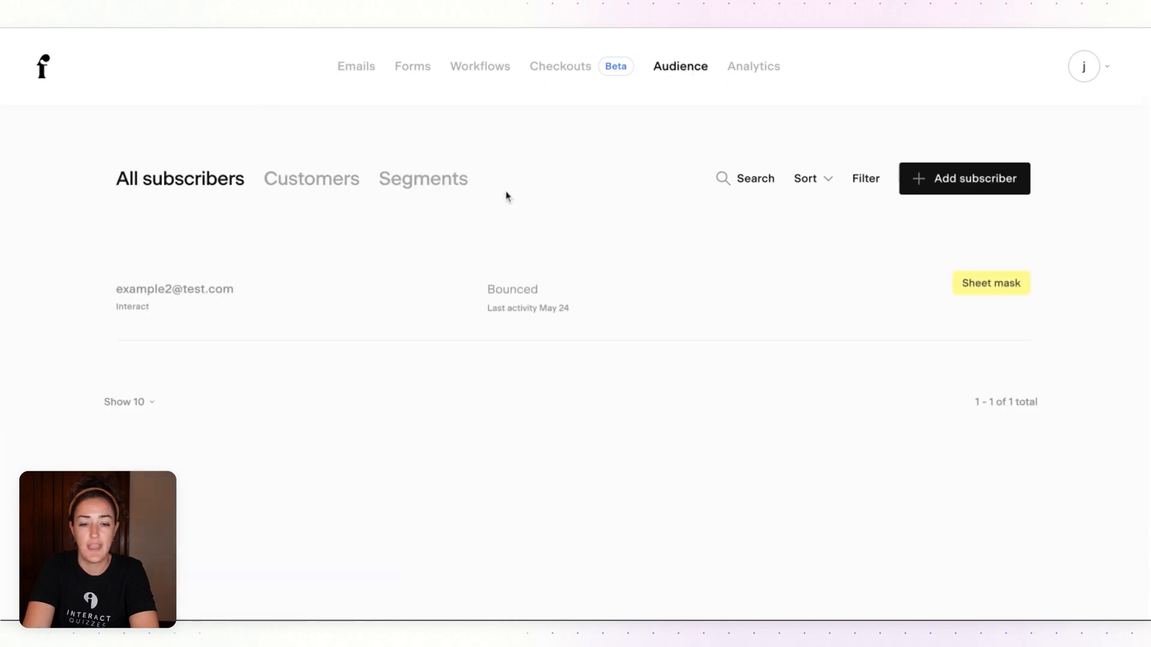
click(423, 178)
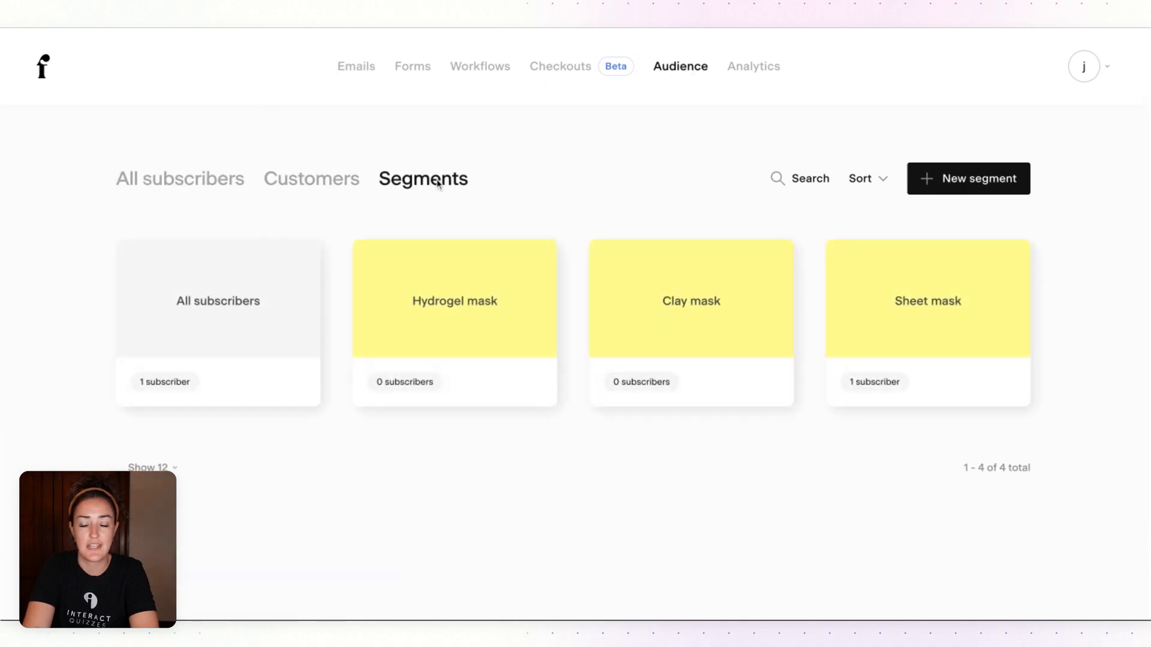
mouse_move(581, 205)
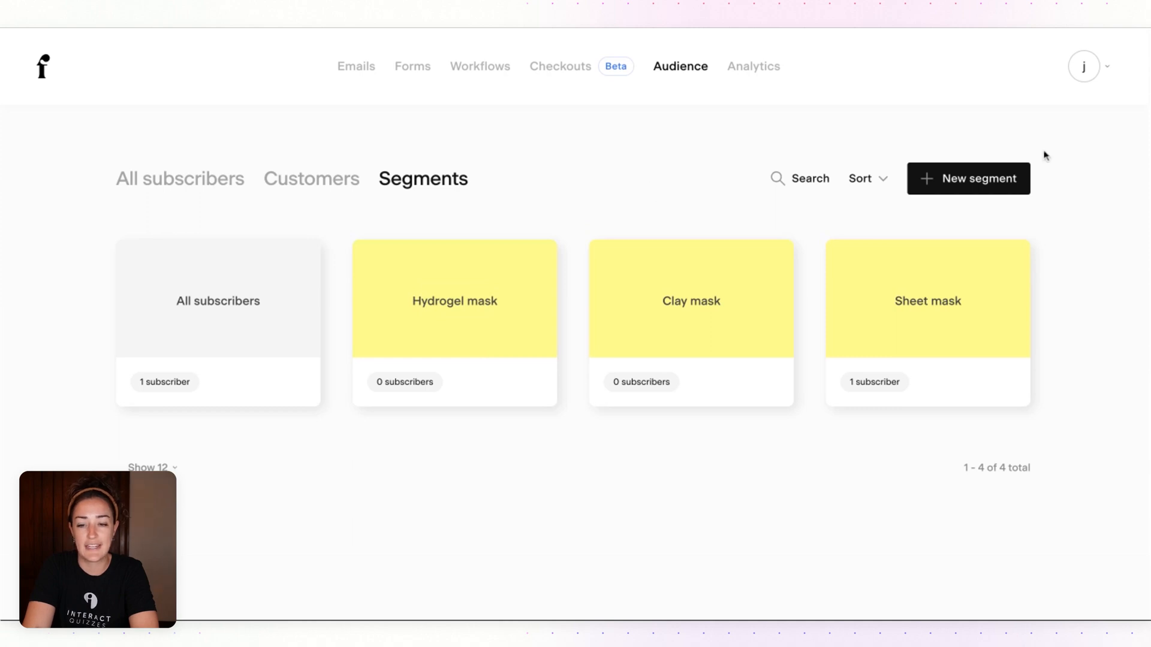
Create and save a new segment named Peel-Off Mask with the pale yellow colour.
click(967, 177)
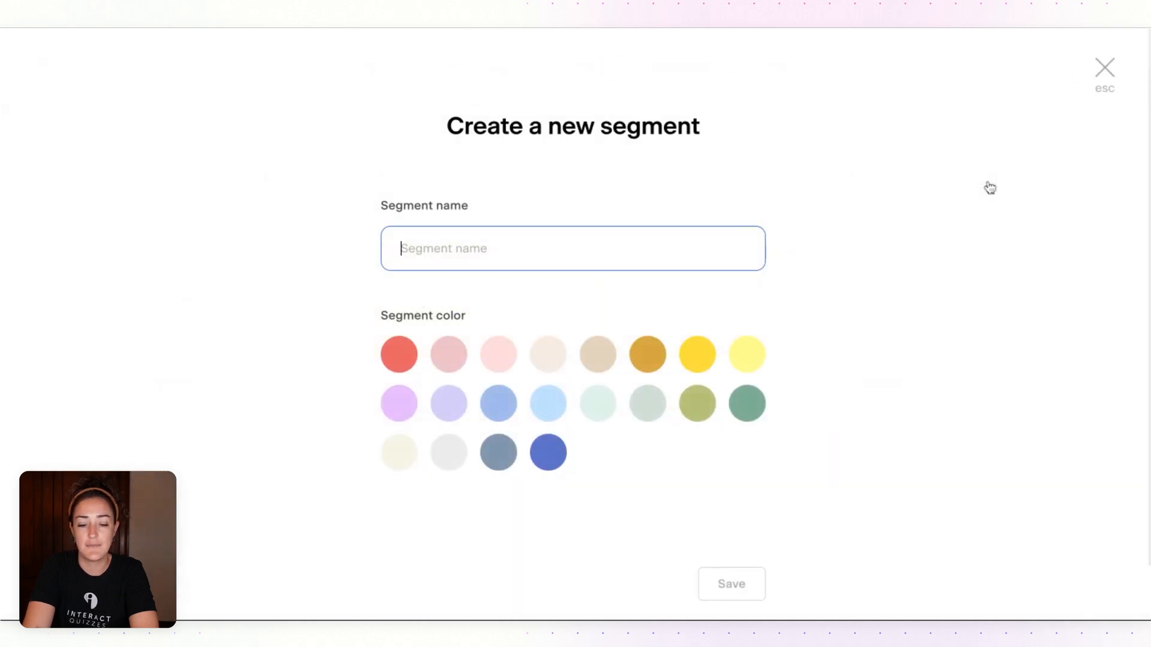
text(Peel-Off Mask)
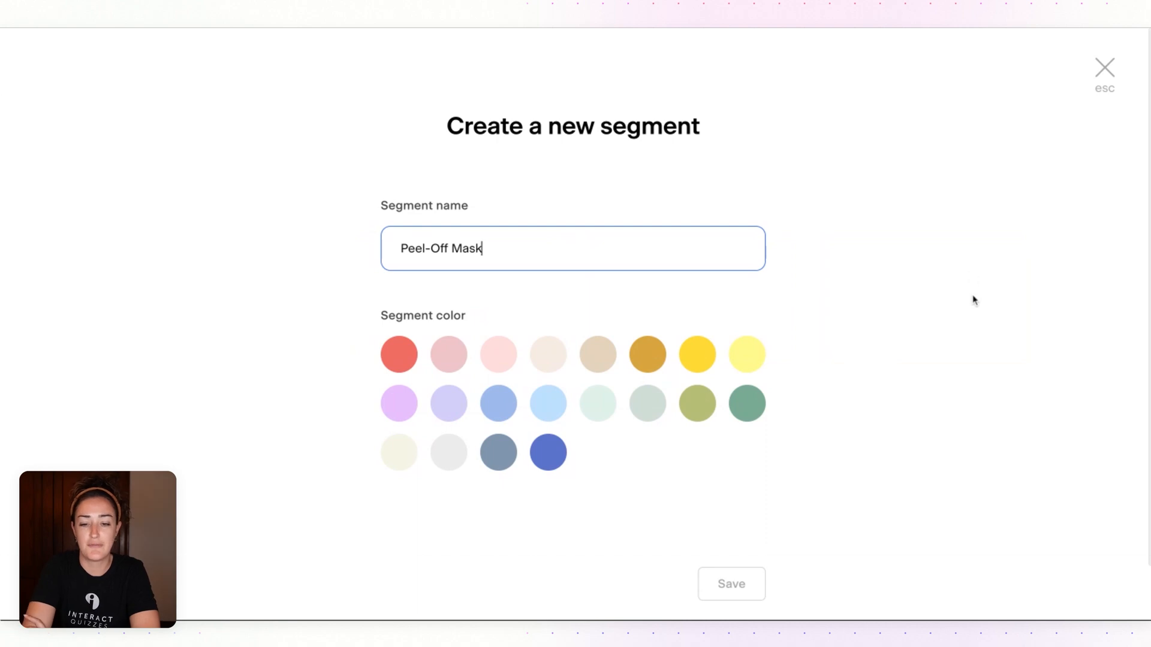
click(746, 354)
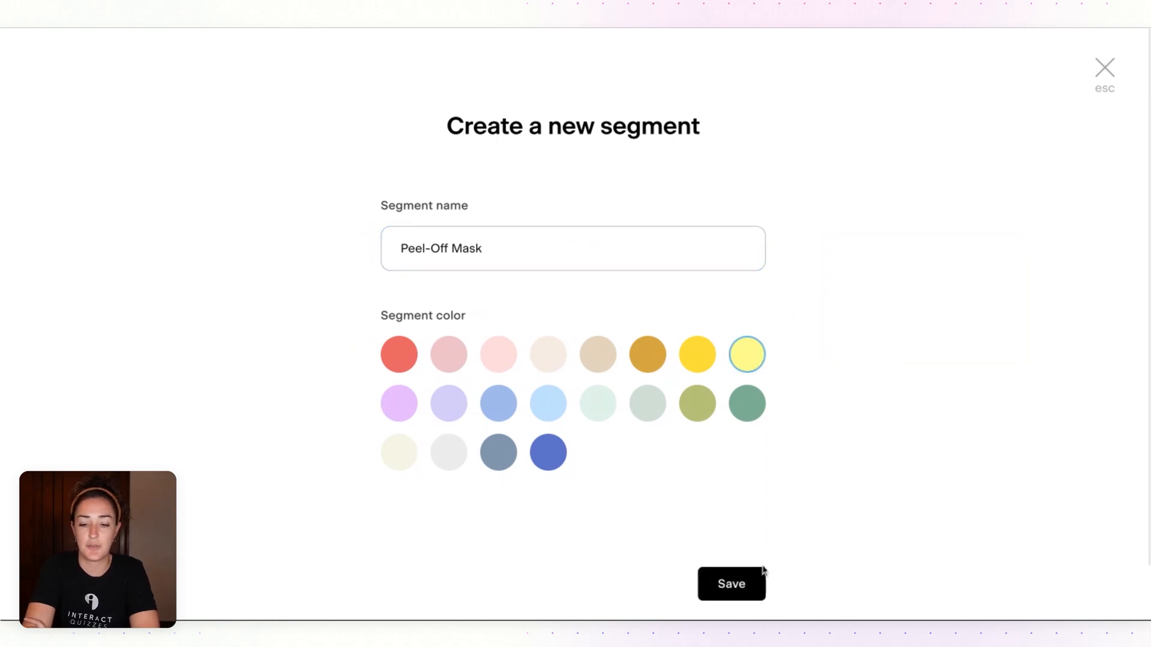
click(732, 584)
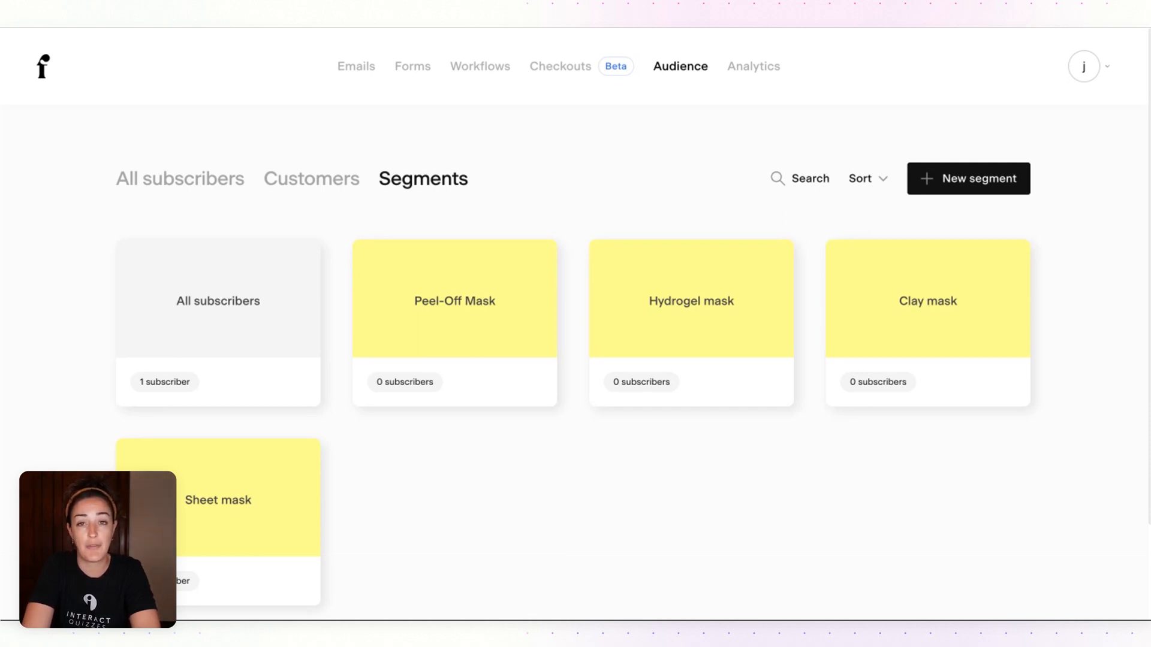
mouse_move(479, 66)
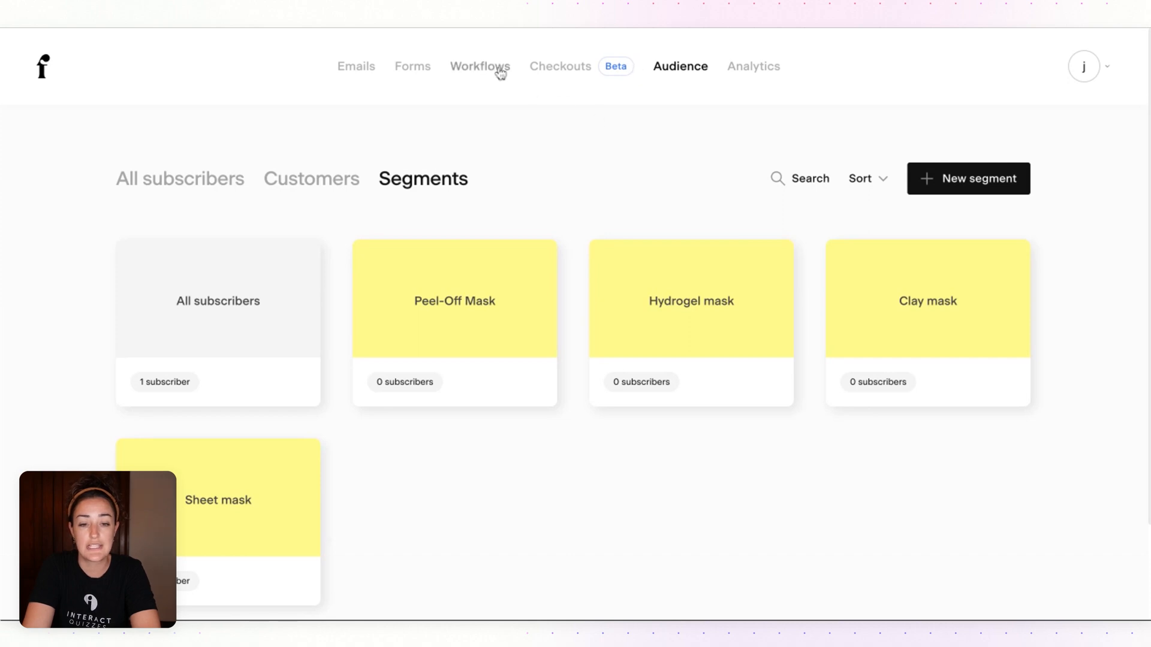
Start a new workflow in Flodesk and customize the Welcome Sequence template.
click(479, 66)
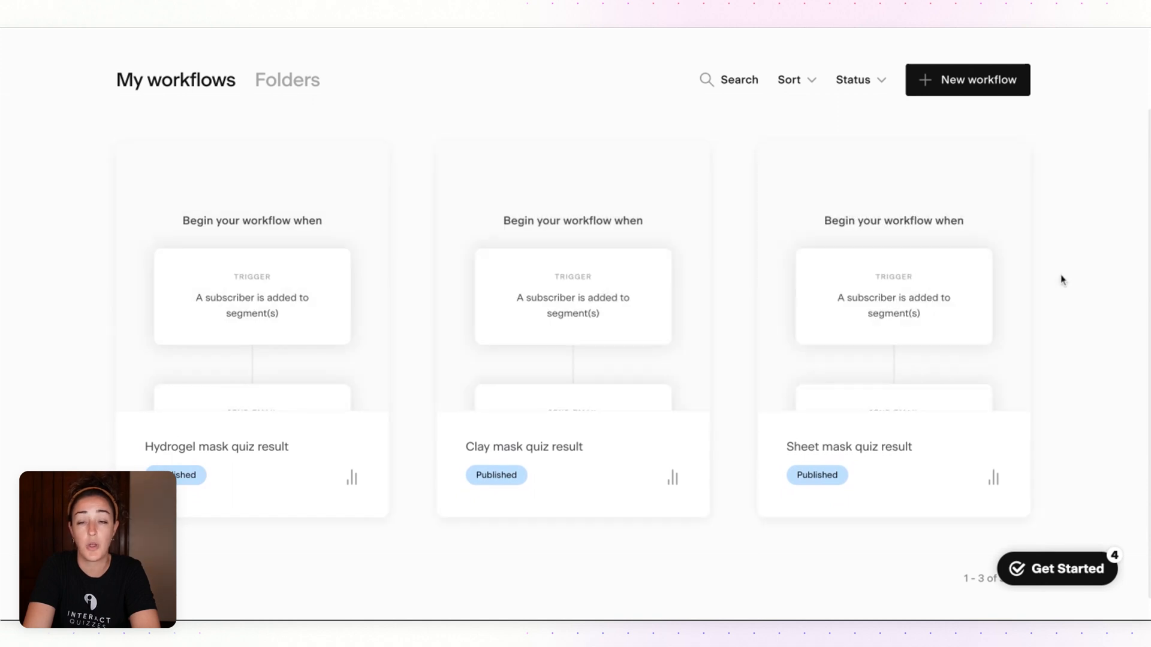
mouse_move(690, 590)
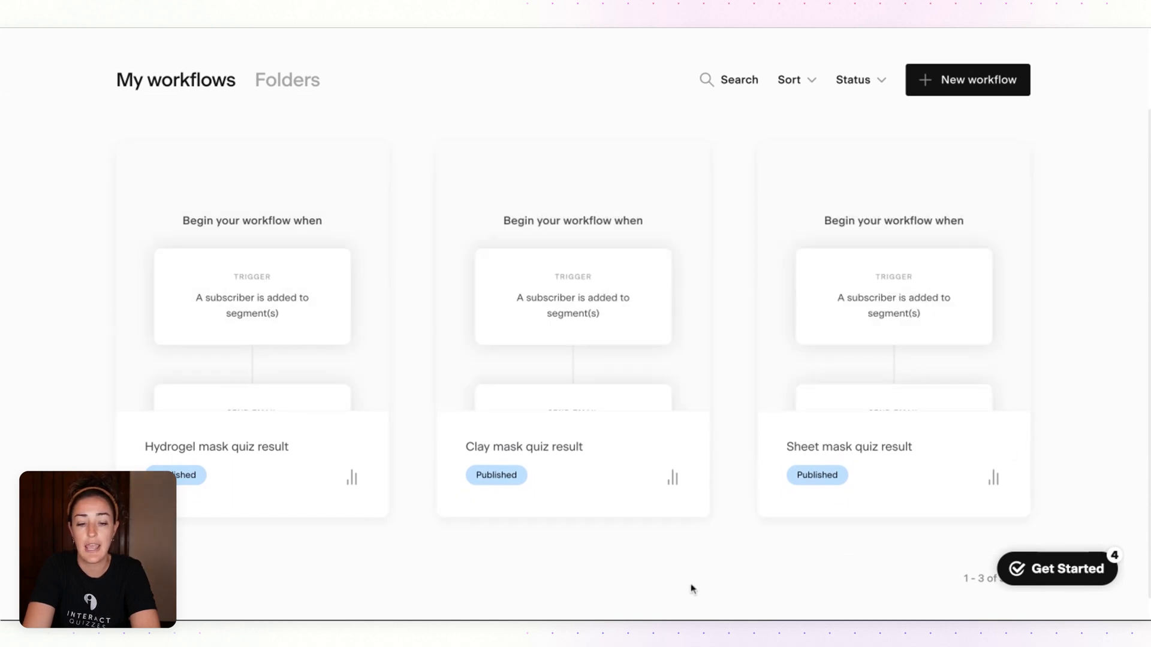
mouse_move(1079, 169)
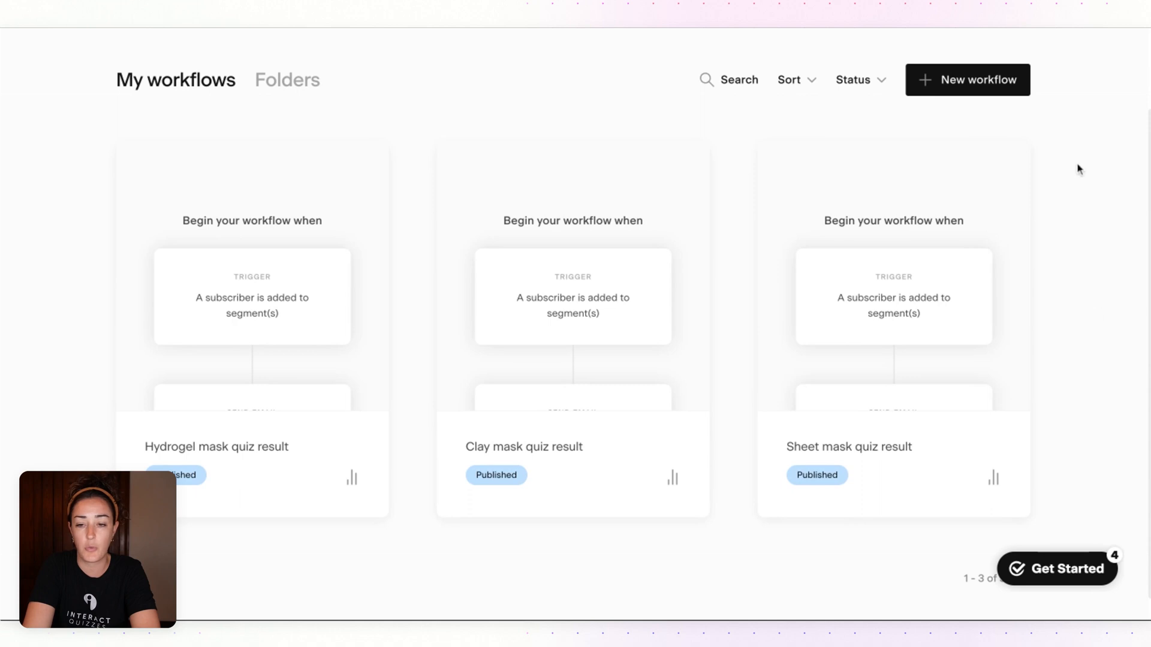
mouse_move(982, 86)
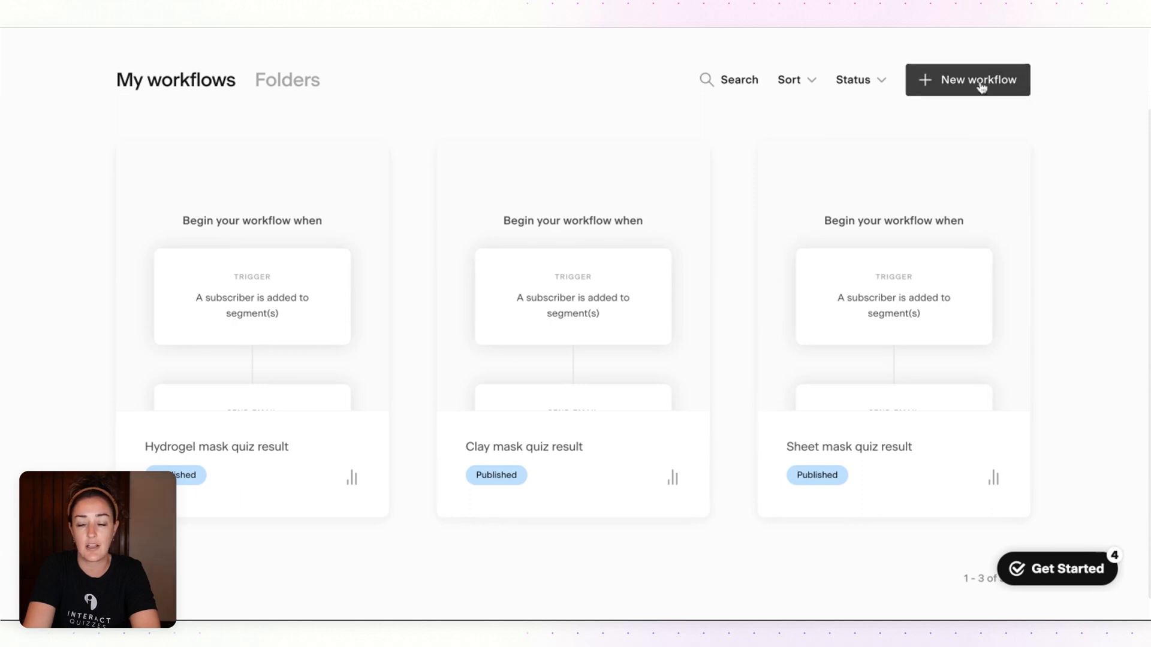
click(967, 79)
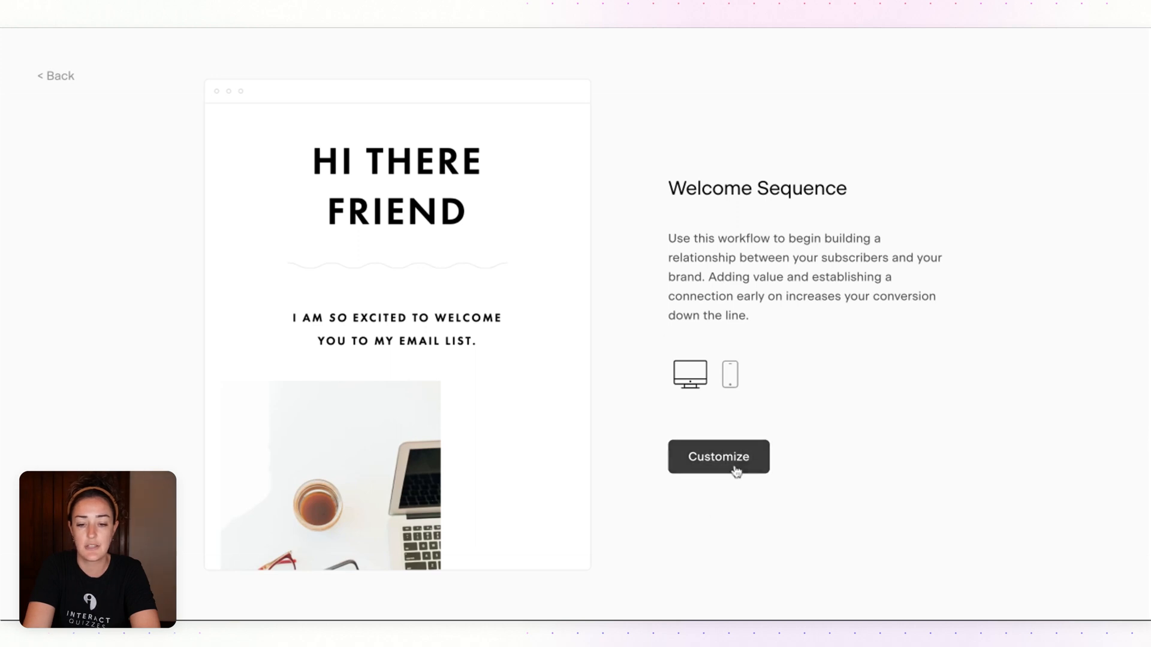
click(717, 455)
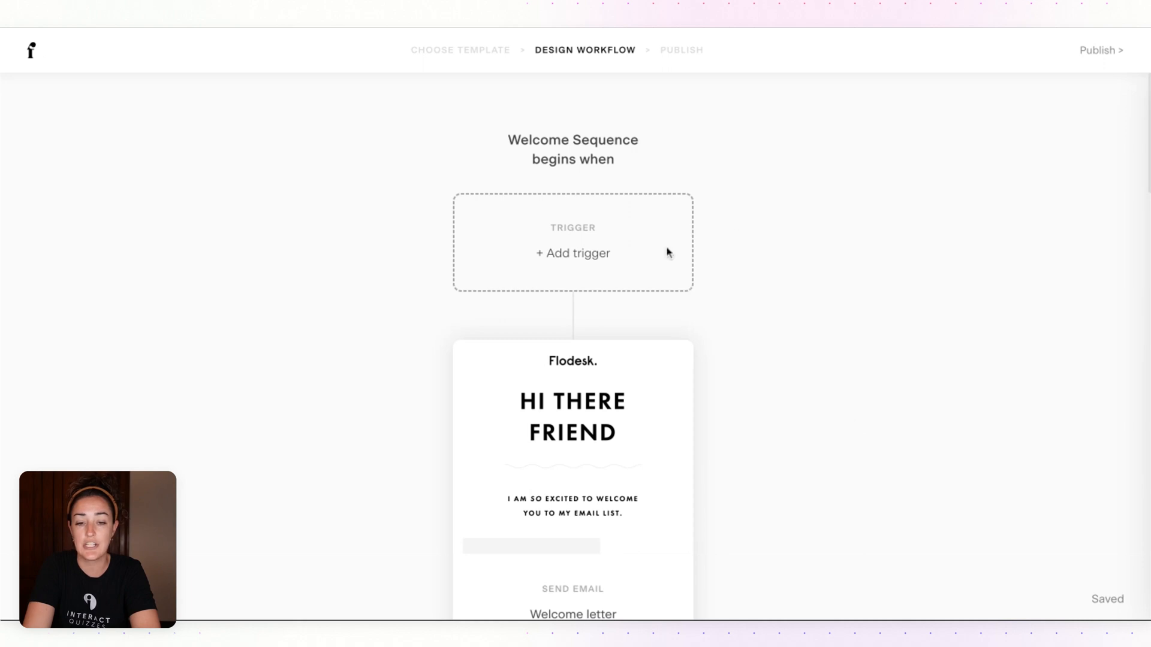
Add a 'subscriber is added to segment' trigger using the Peel-Off Mask segment.
click(572, 253)
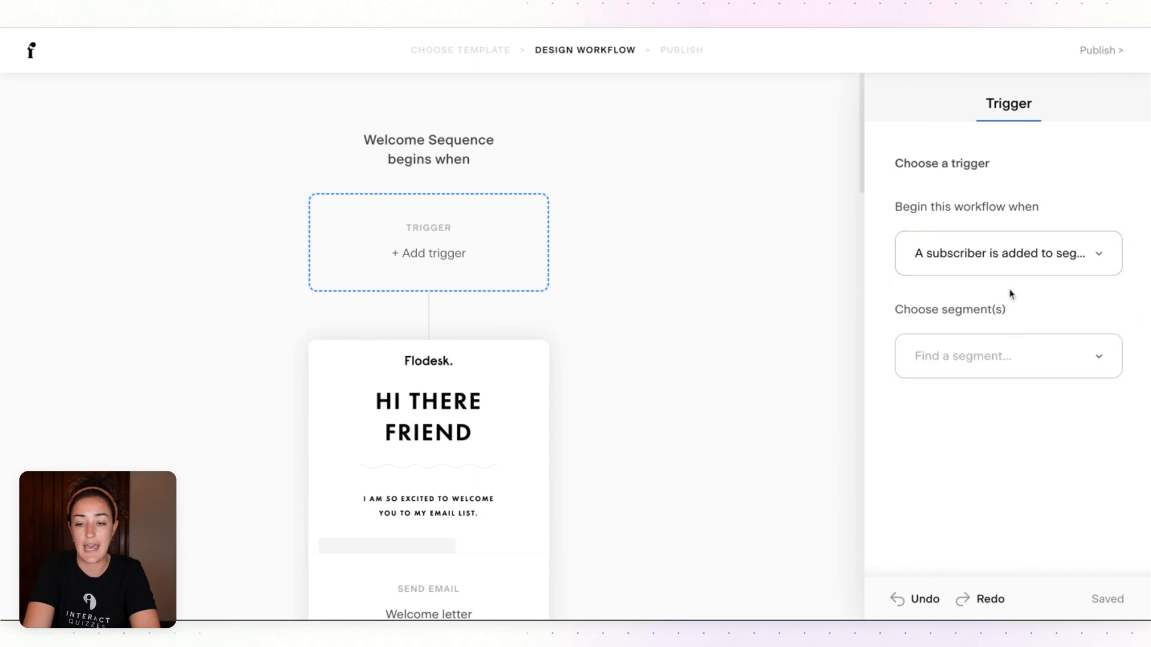
click(1009, 356)
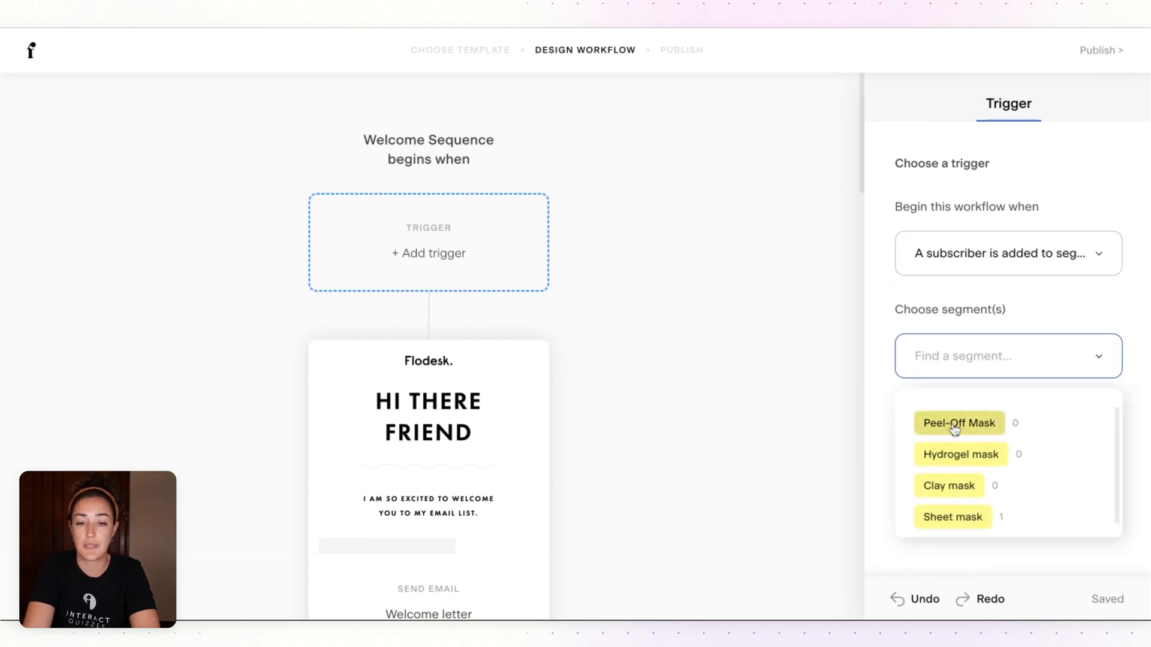
click(958, 423)
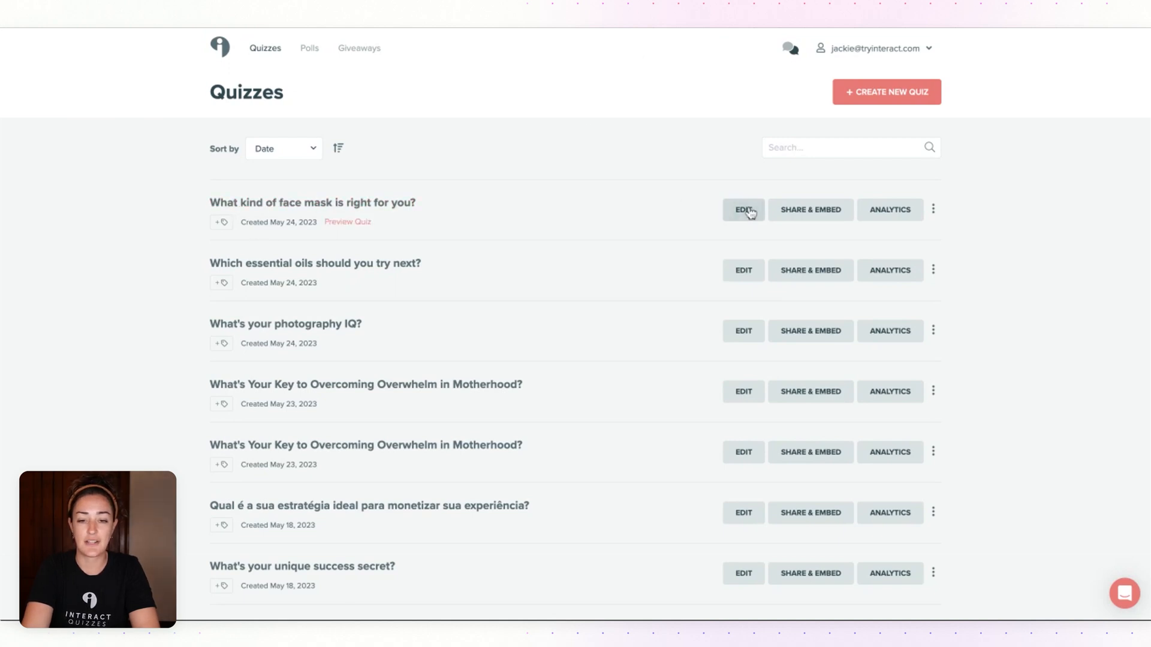
Edit the face mask quiz, toggle Lead Generation on and complete the opt-in form with Save & Continue.
click(742, 209)
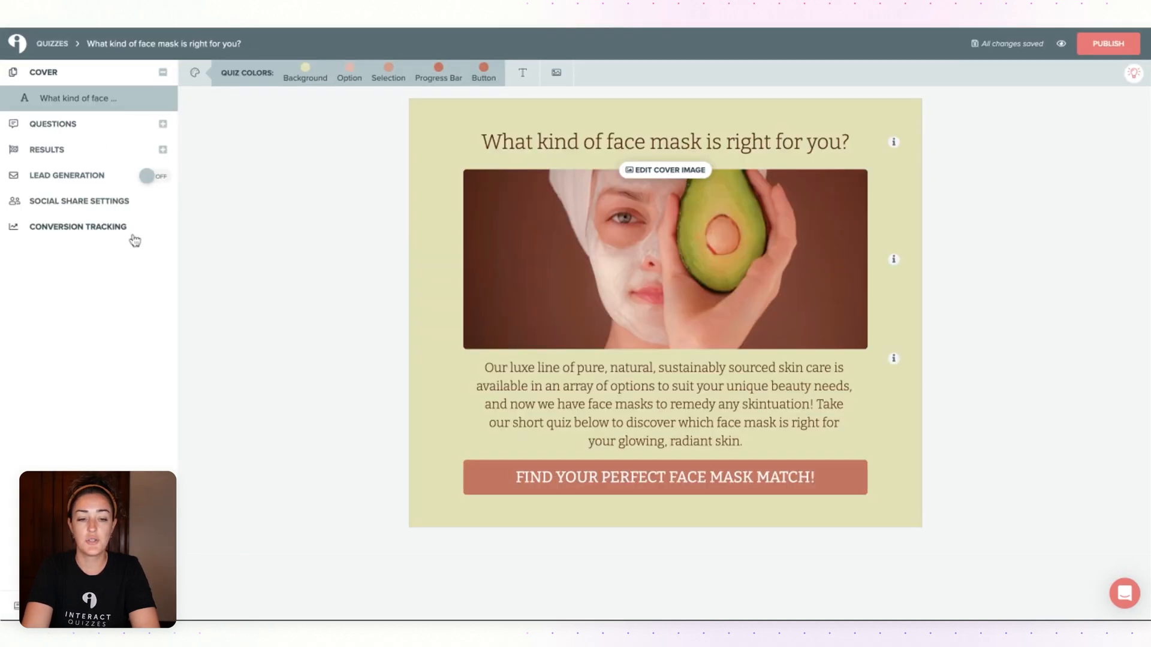
click(156, 149)
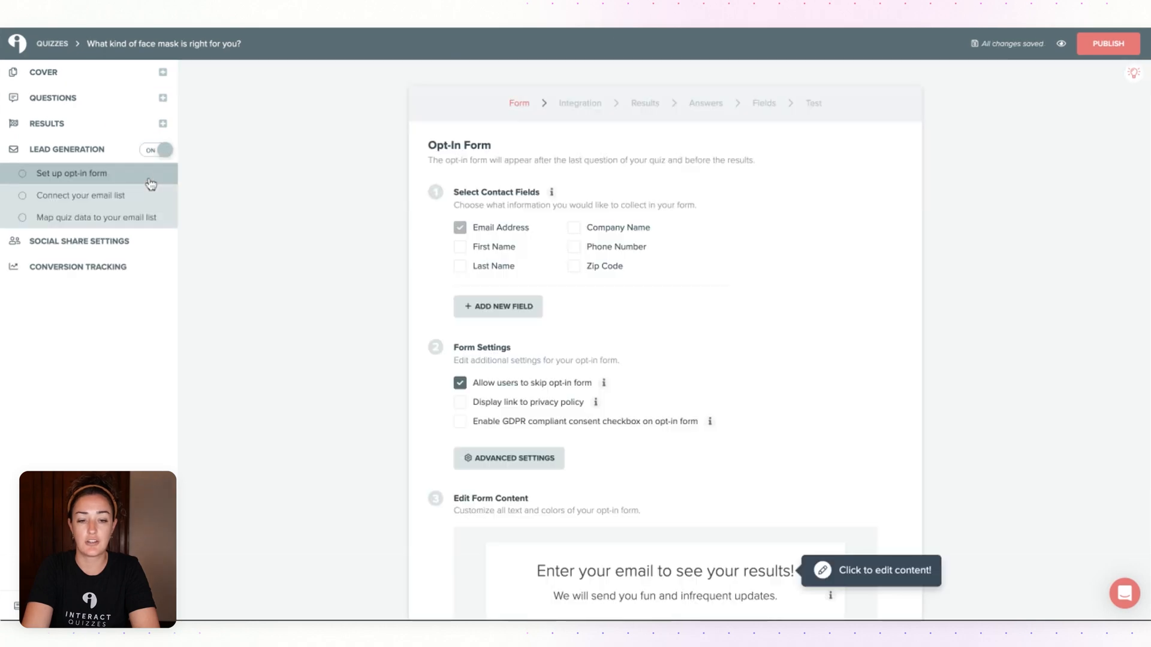
scroll(down, 3)
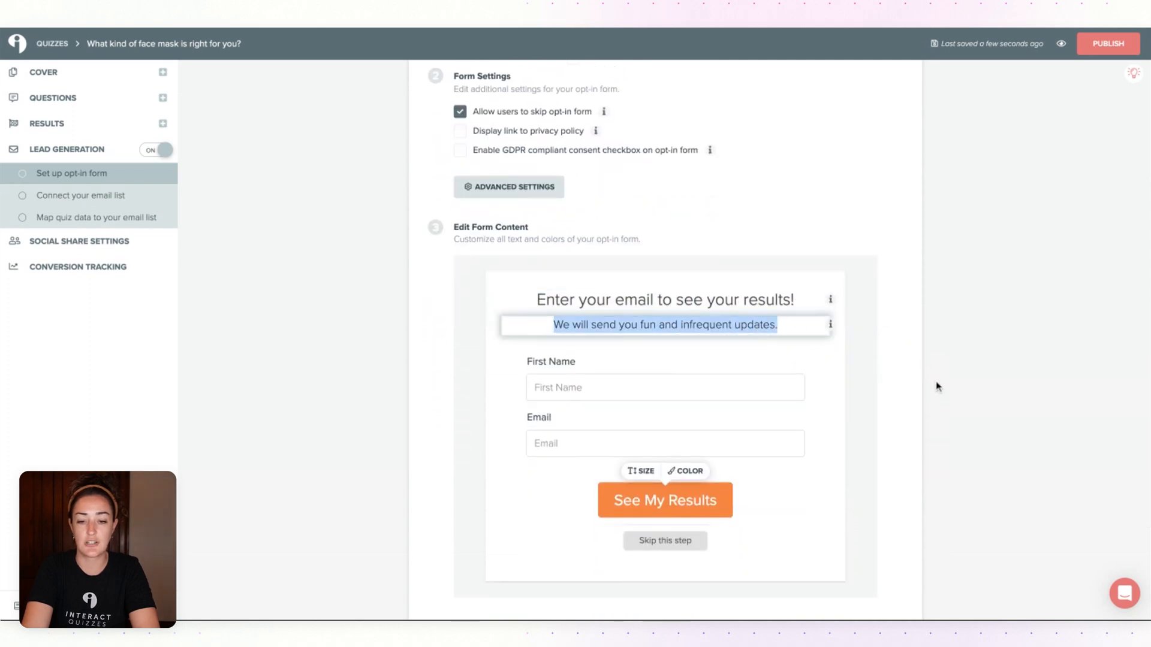
scroll(down, 3)
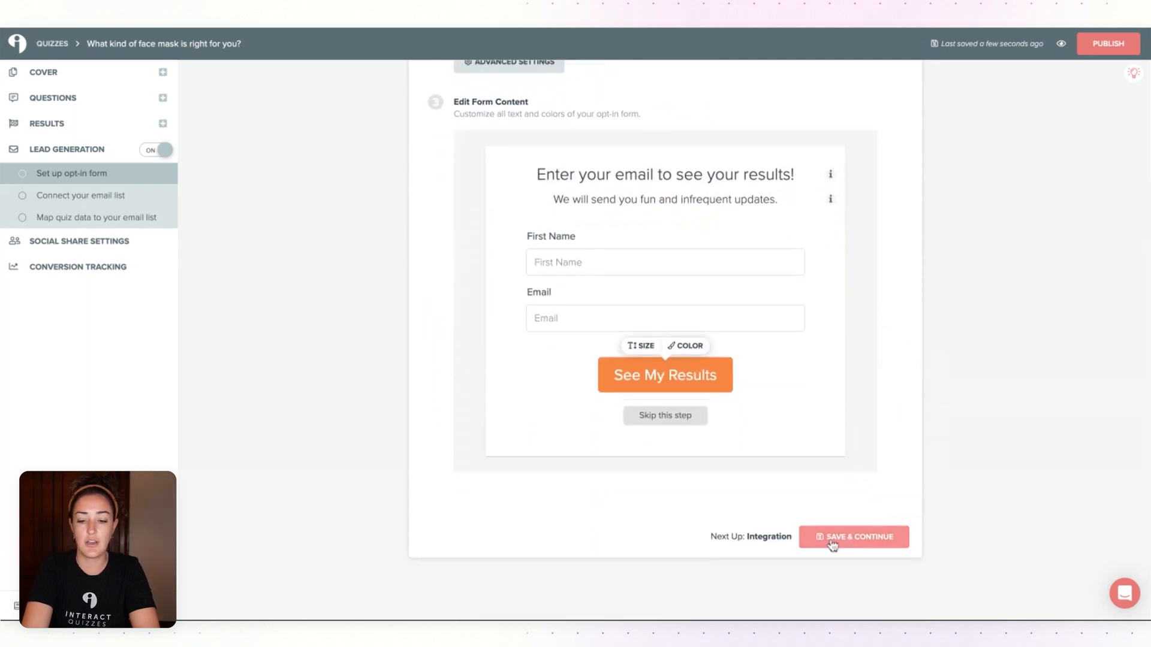
click(853, 537)
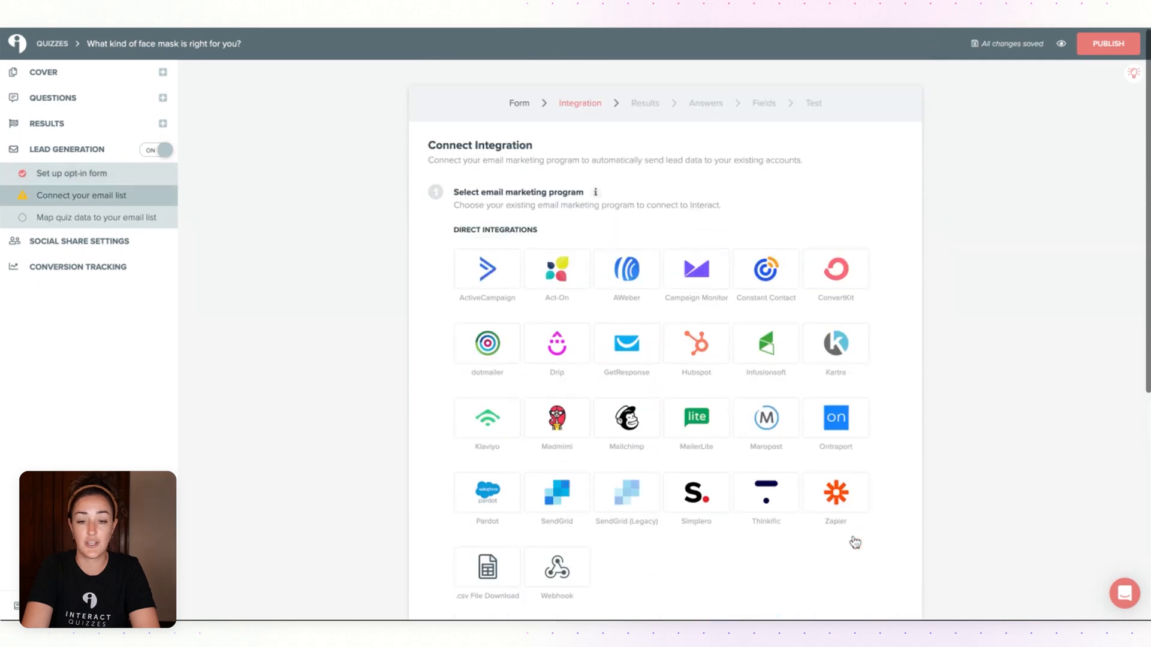
Choose the Flodesk (via Zapier) integration and connect the quiz to Zapier.
scroll(down, 3)
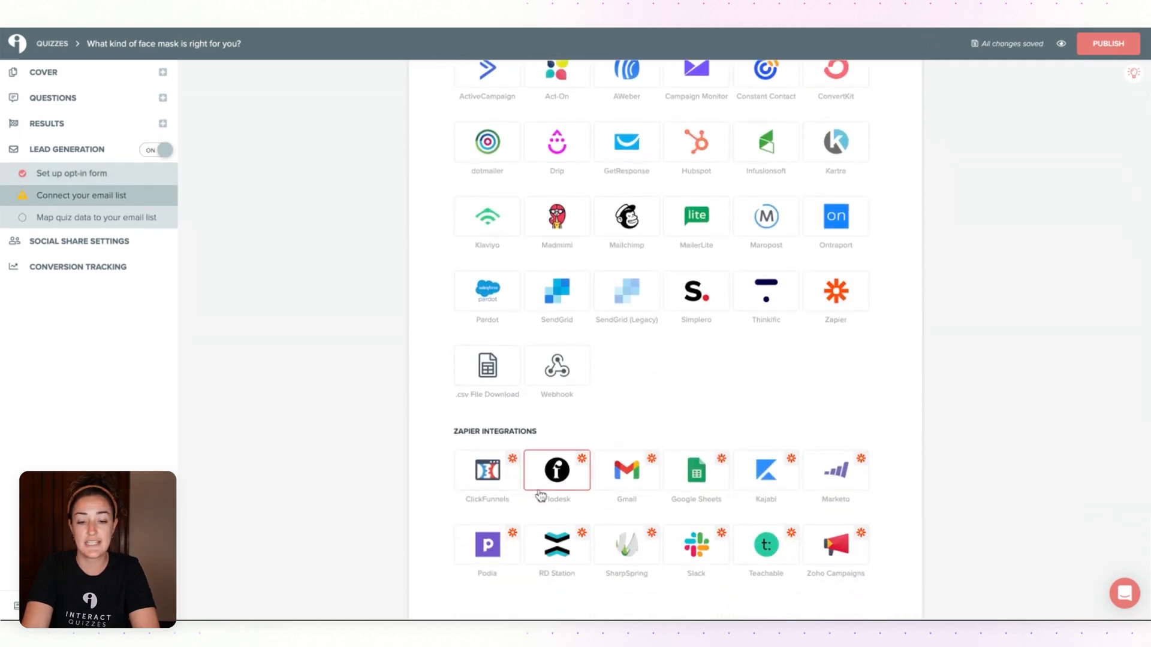
click(556, 470)
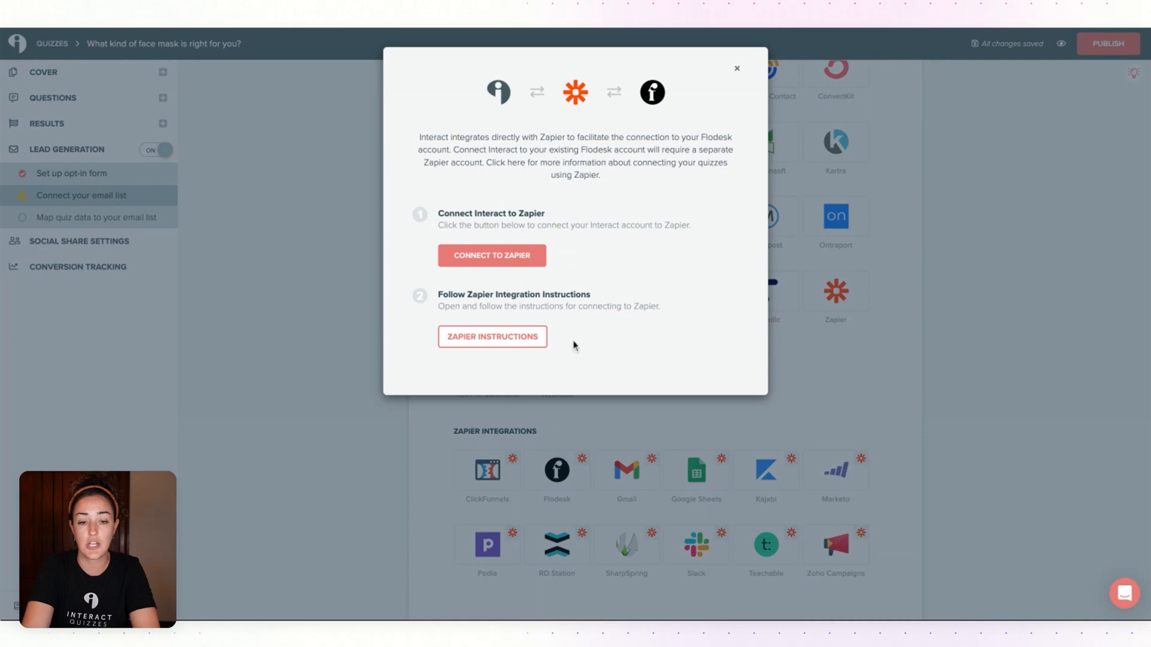
click(736, 69)
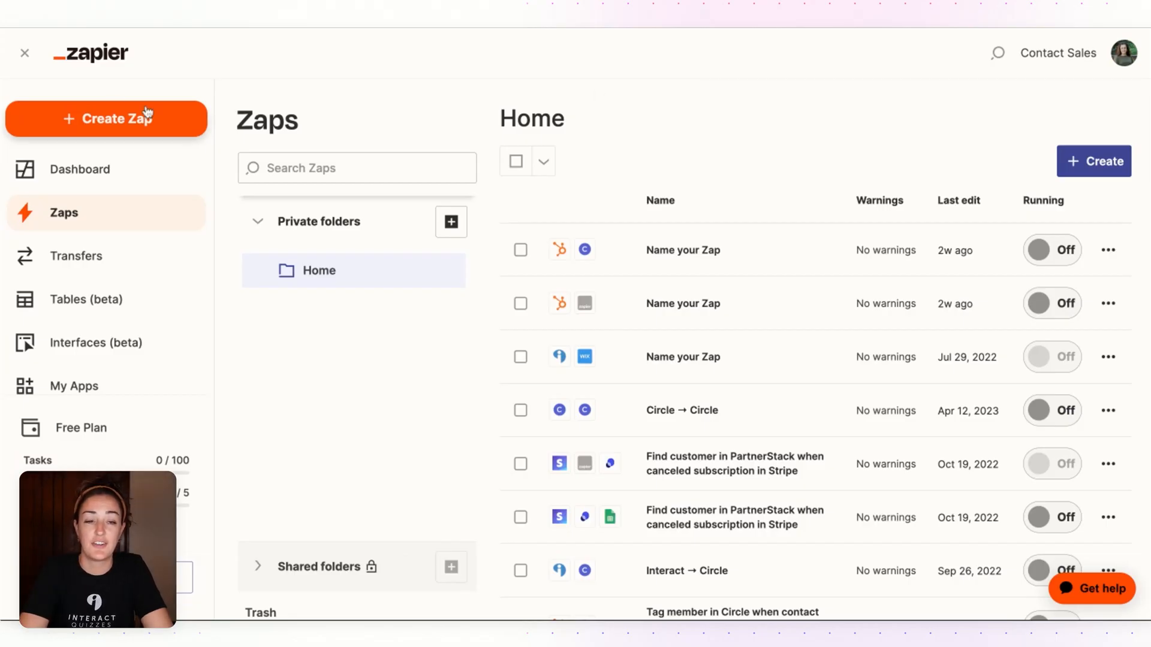
Create a new Zap and choose Interact as its trigger app.
click(106, 118)
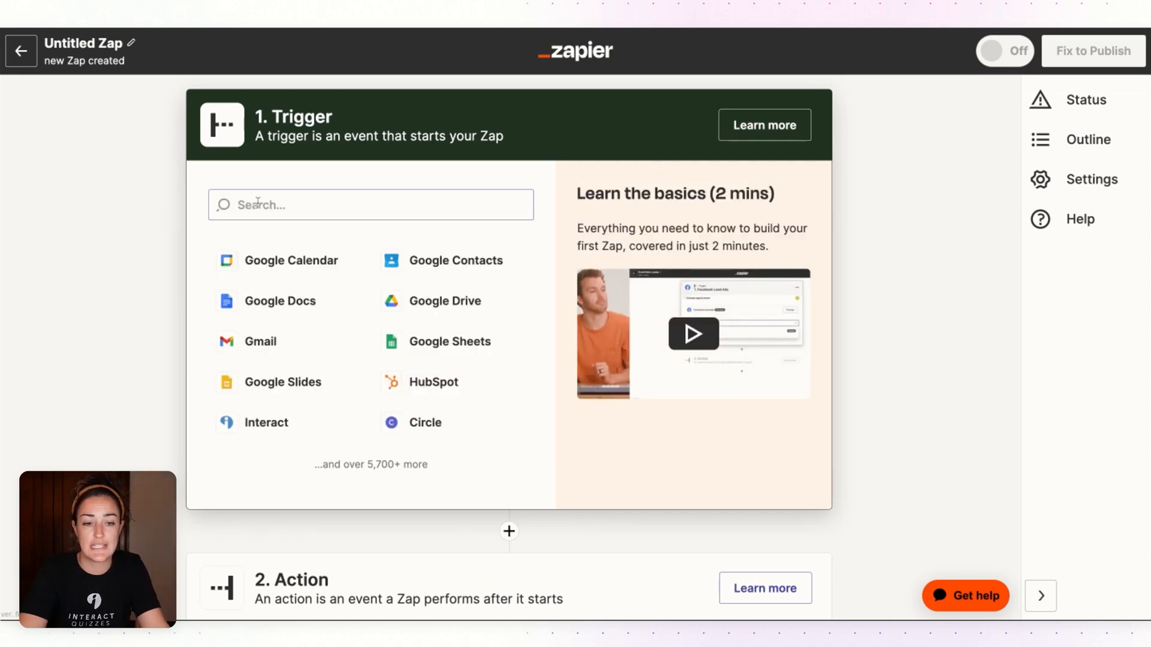
text(interact)
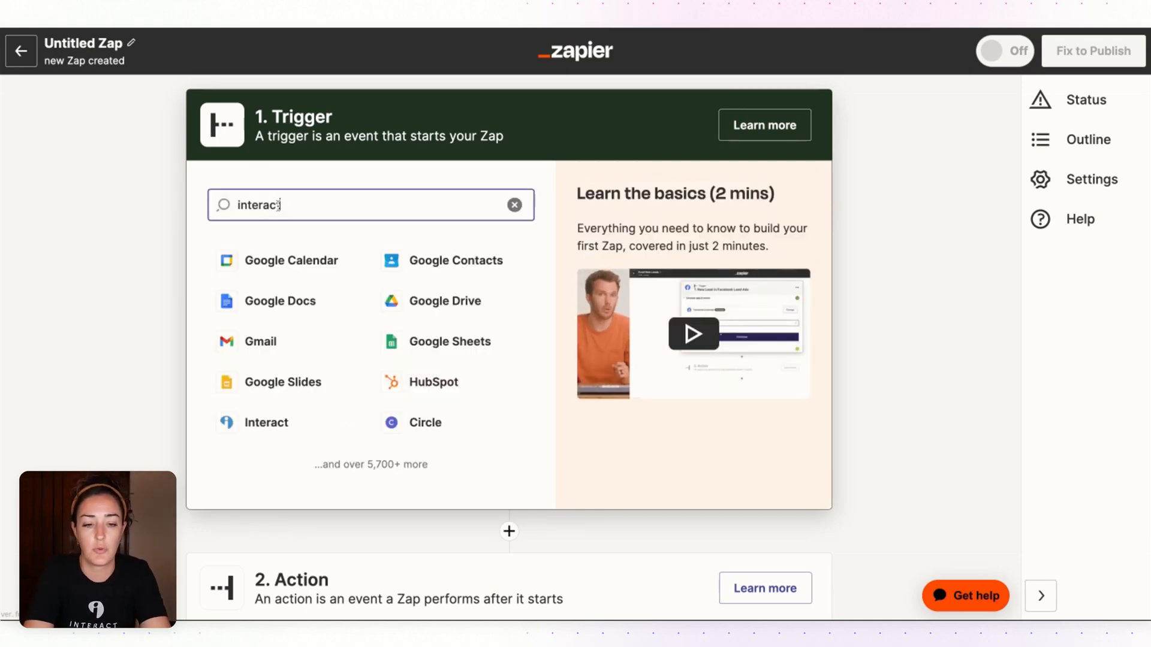
click(266, 422)
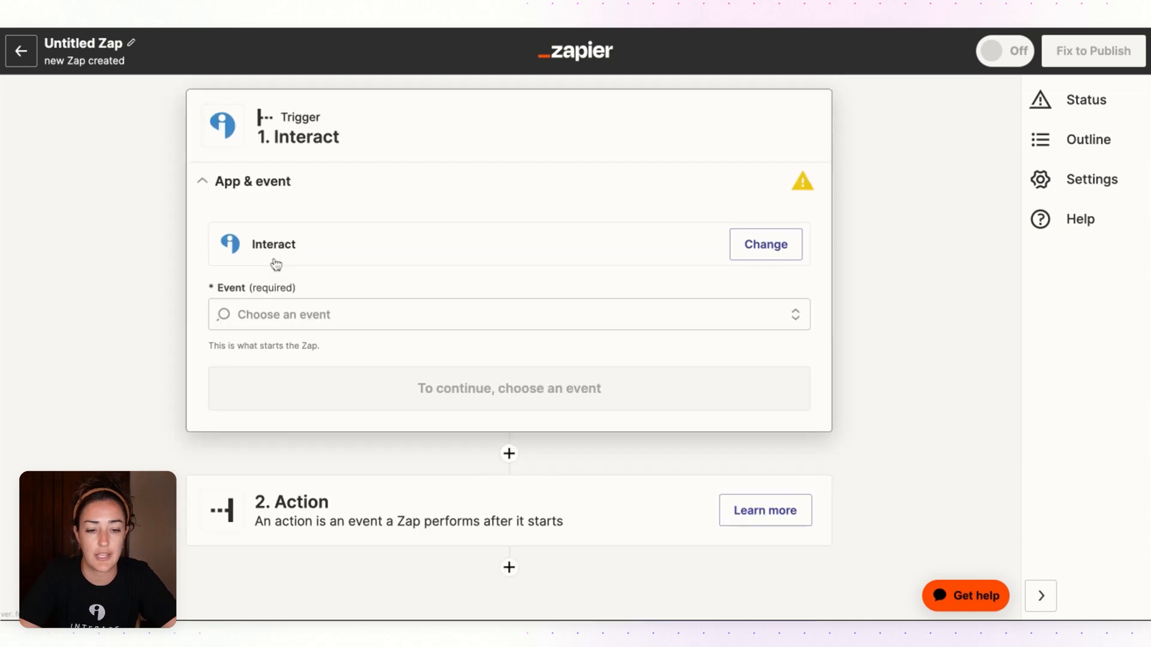
Set the trigger to New Lead with the Interact account and the face mask quiz.
click(508, 314)
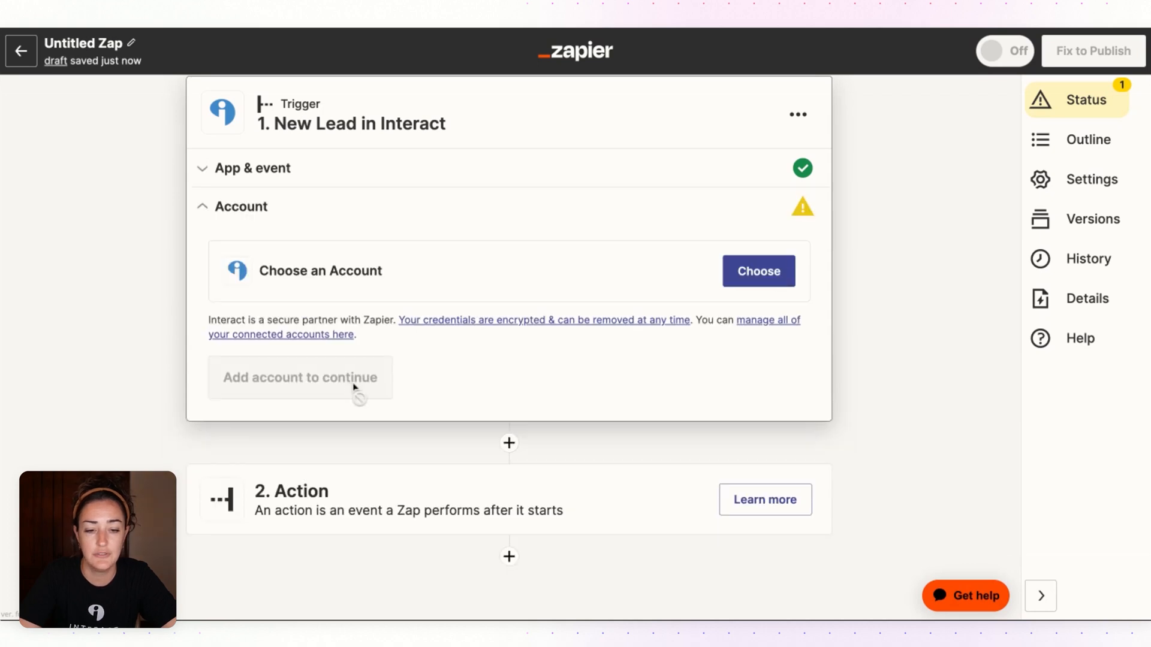
click(757, 271)
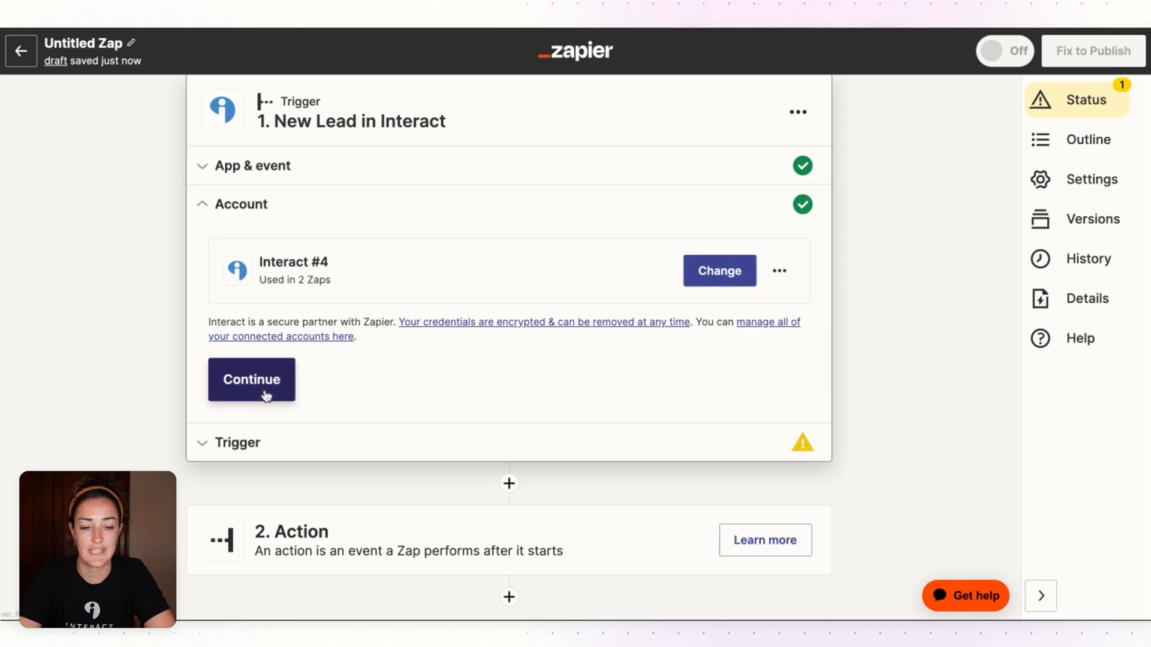
click(251, 381)
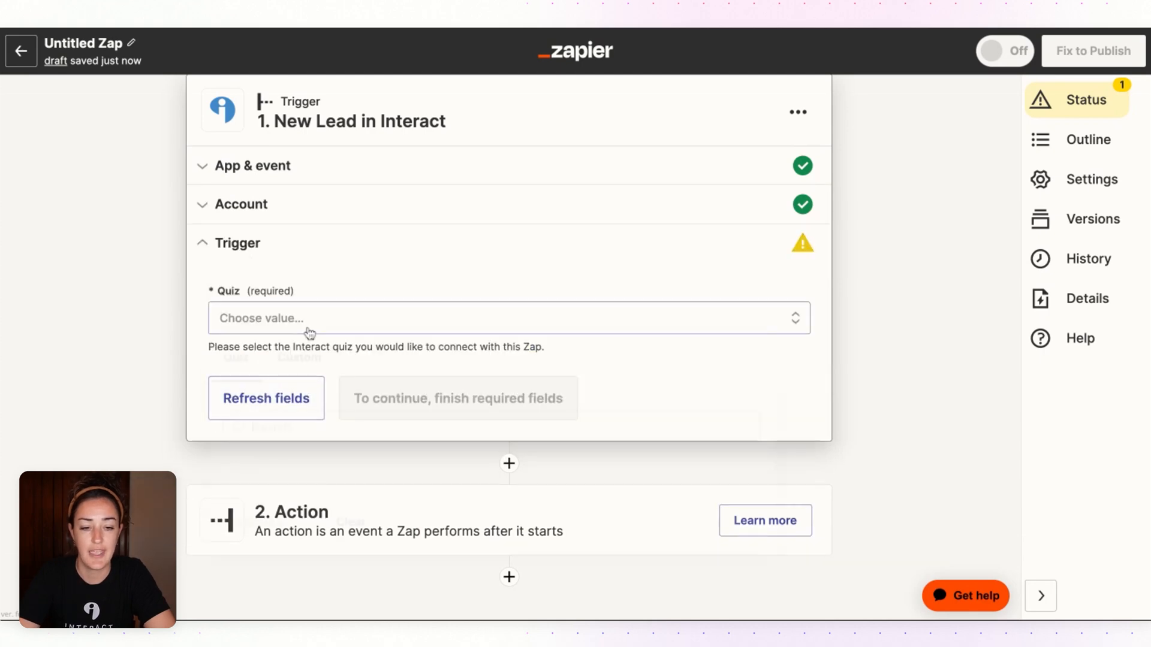
click(509, 318)
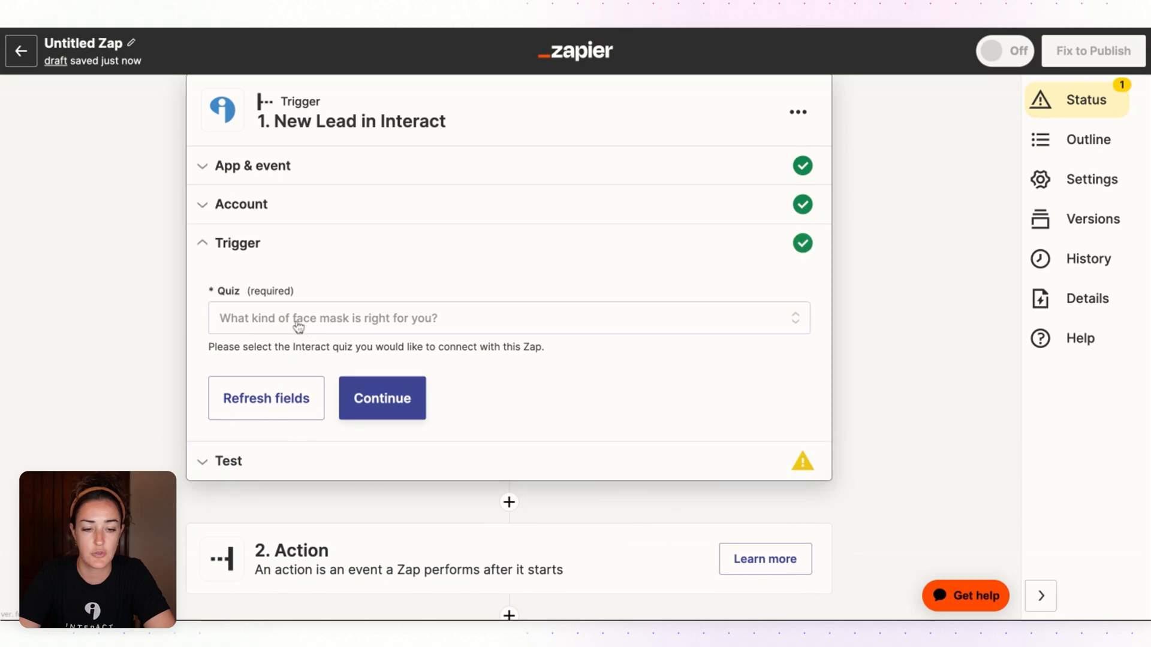
click(381, 398)
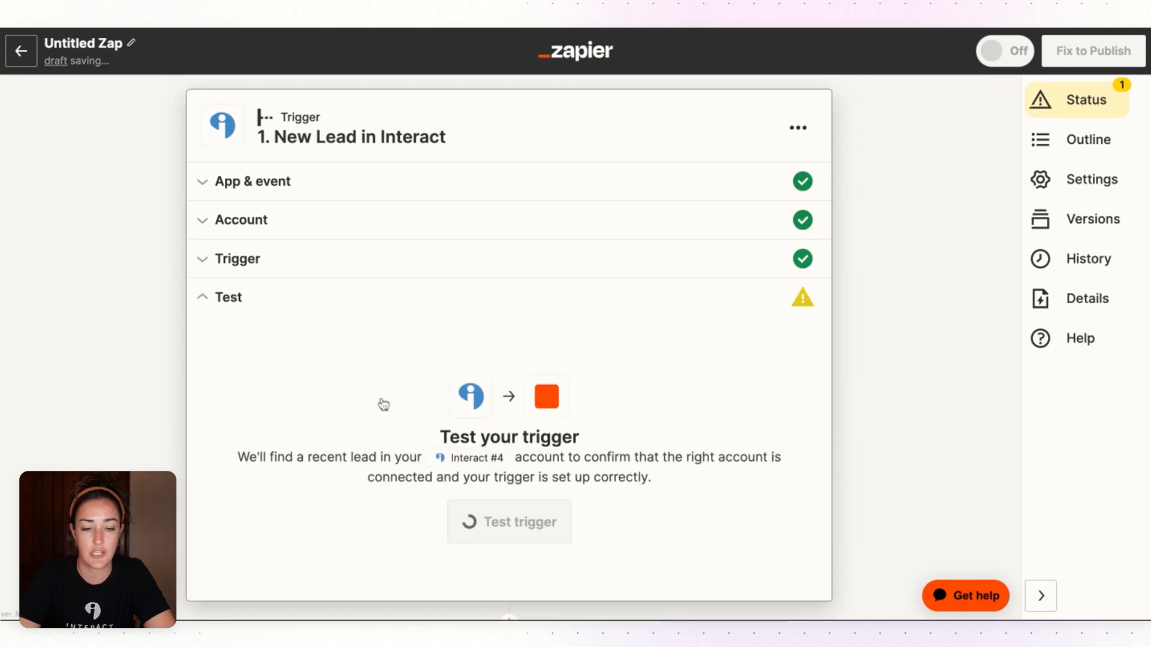
Test the trigger, find a test lead and continue to the action step.
click(508, 521)
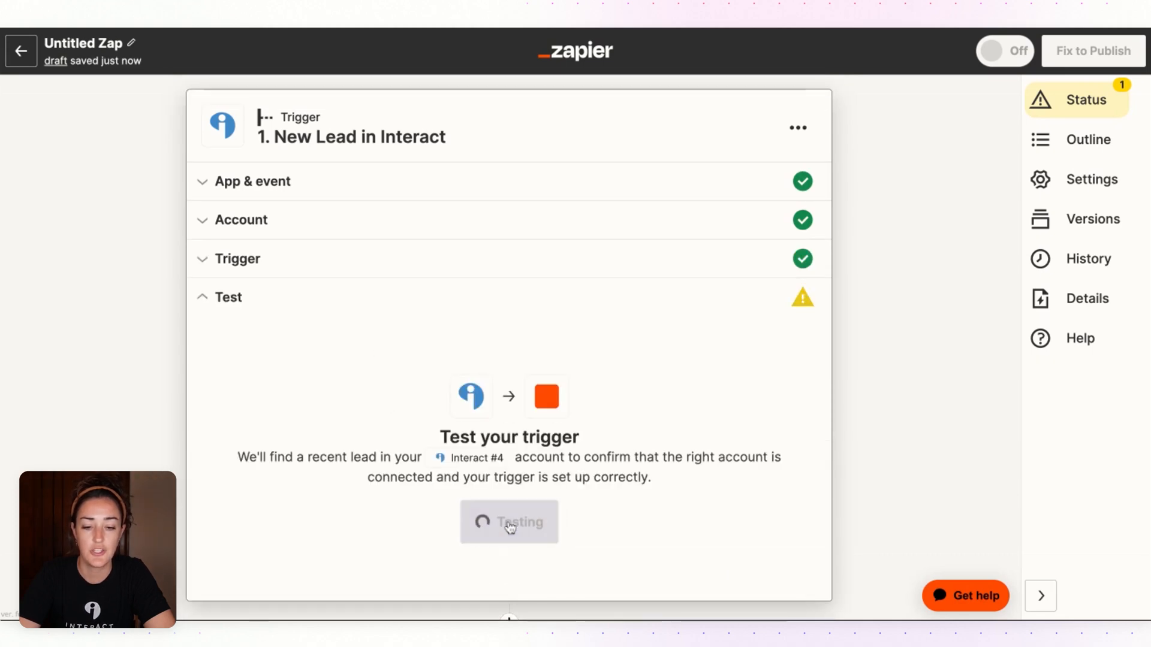
click(508, 521)
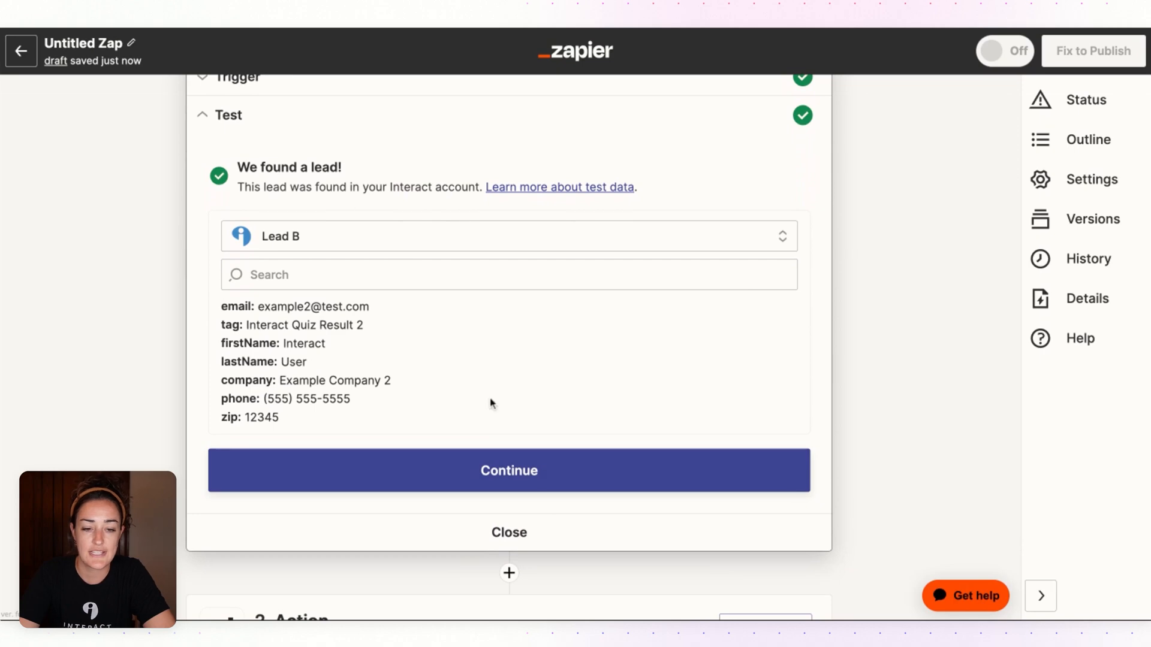
click(509, 470)
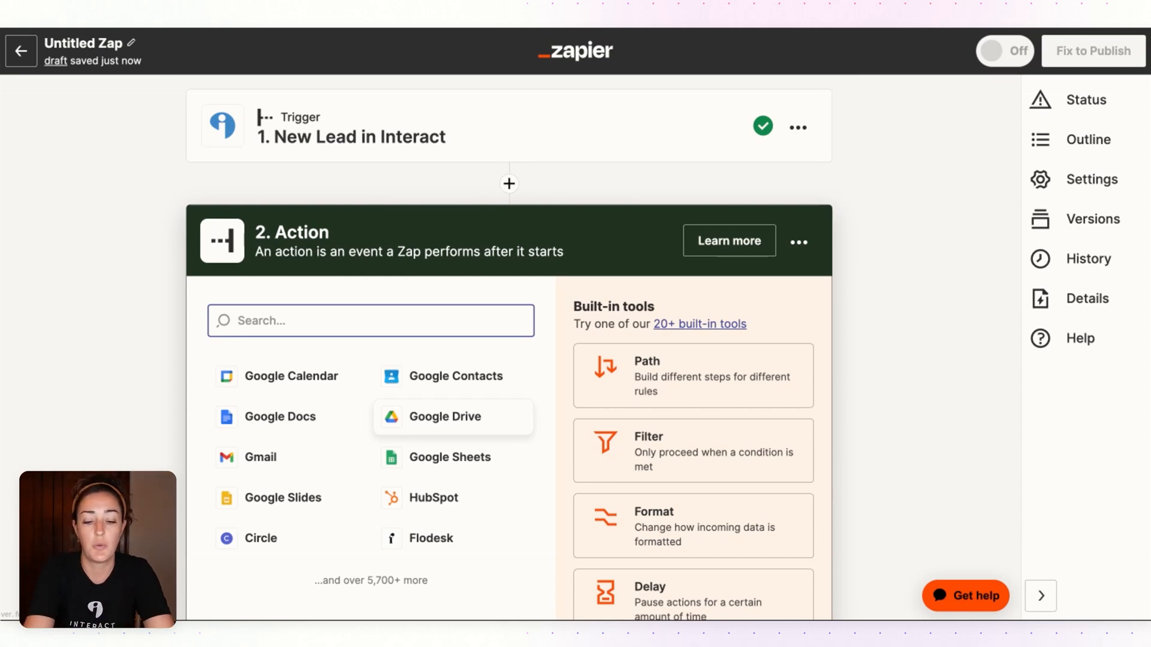
Make the action Flodesk's Create/Update Subscriber event and continue to the account.
text(flodesk)
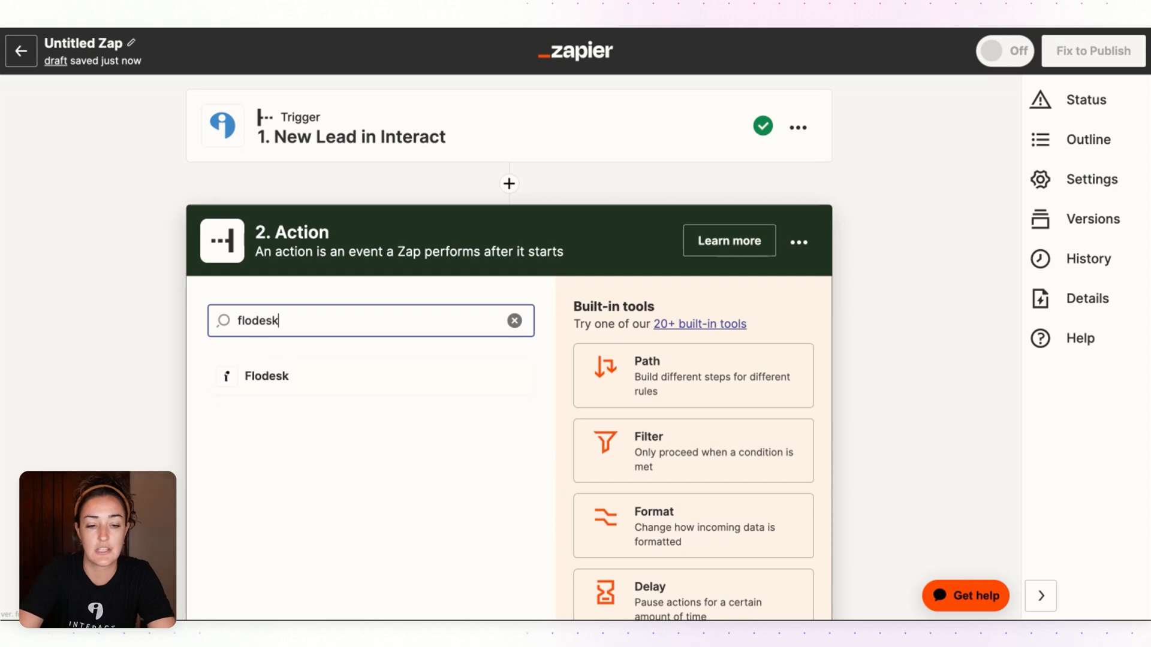
click(266, 376)
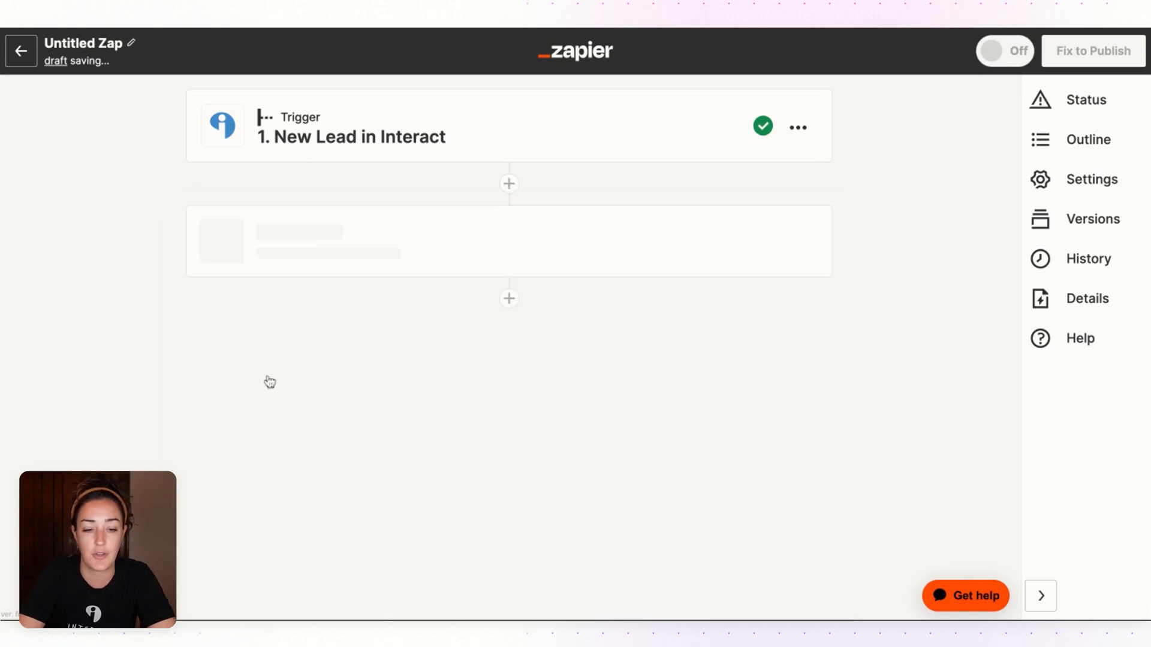
click(508, 415)
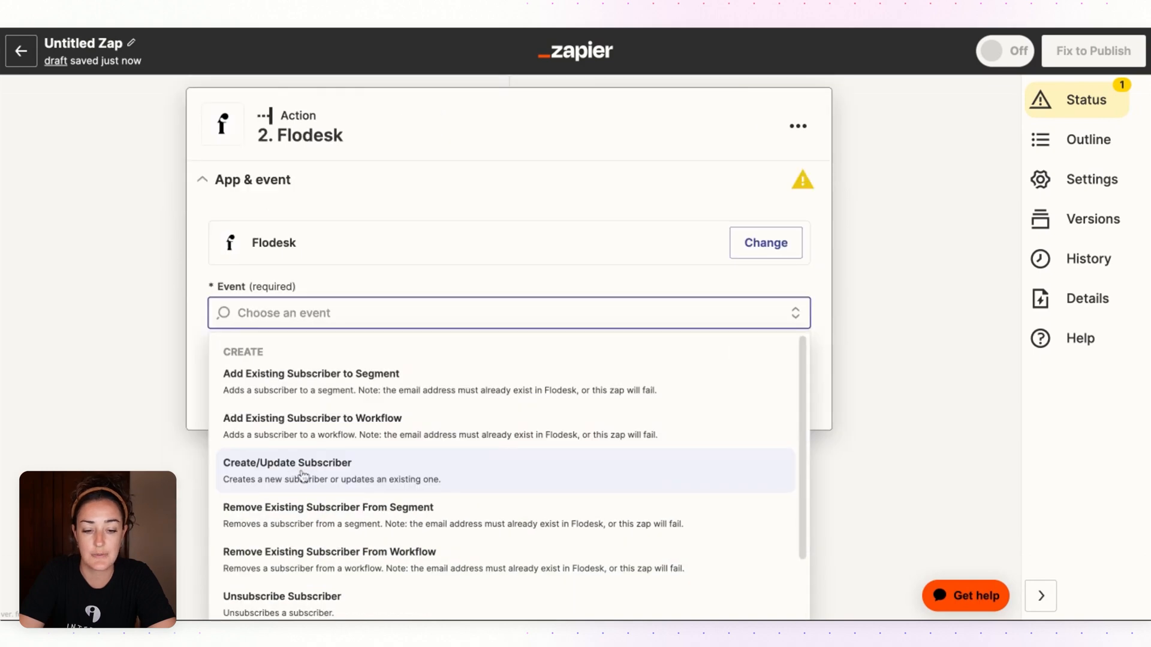
click(287, 463)
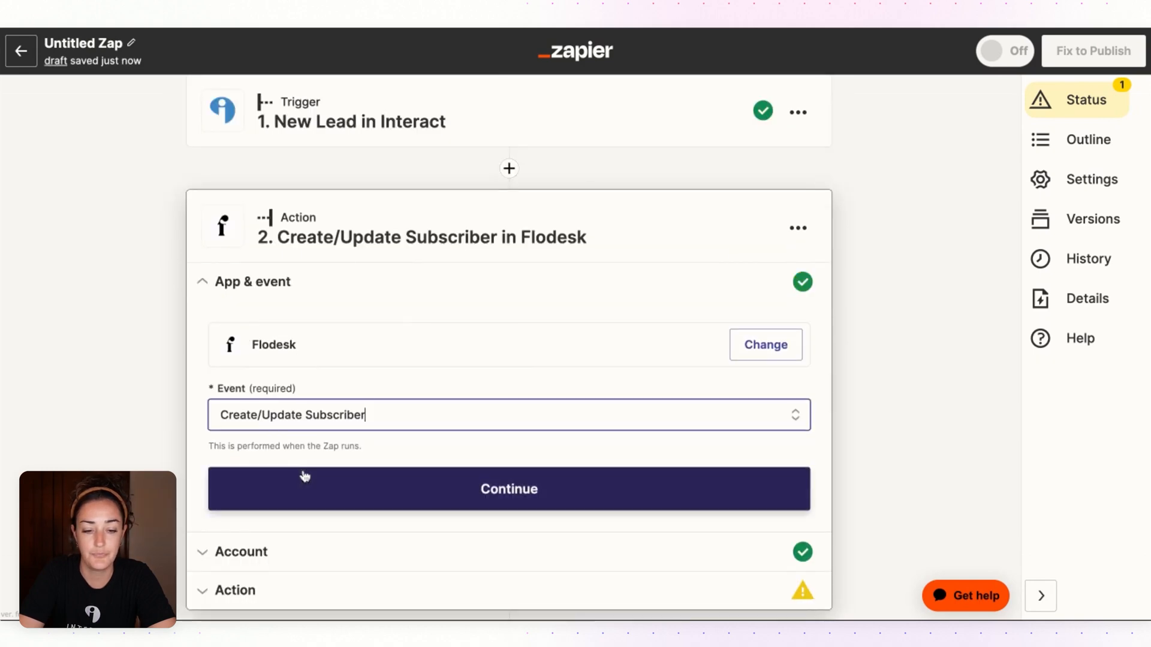
click(508, 489)
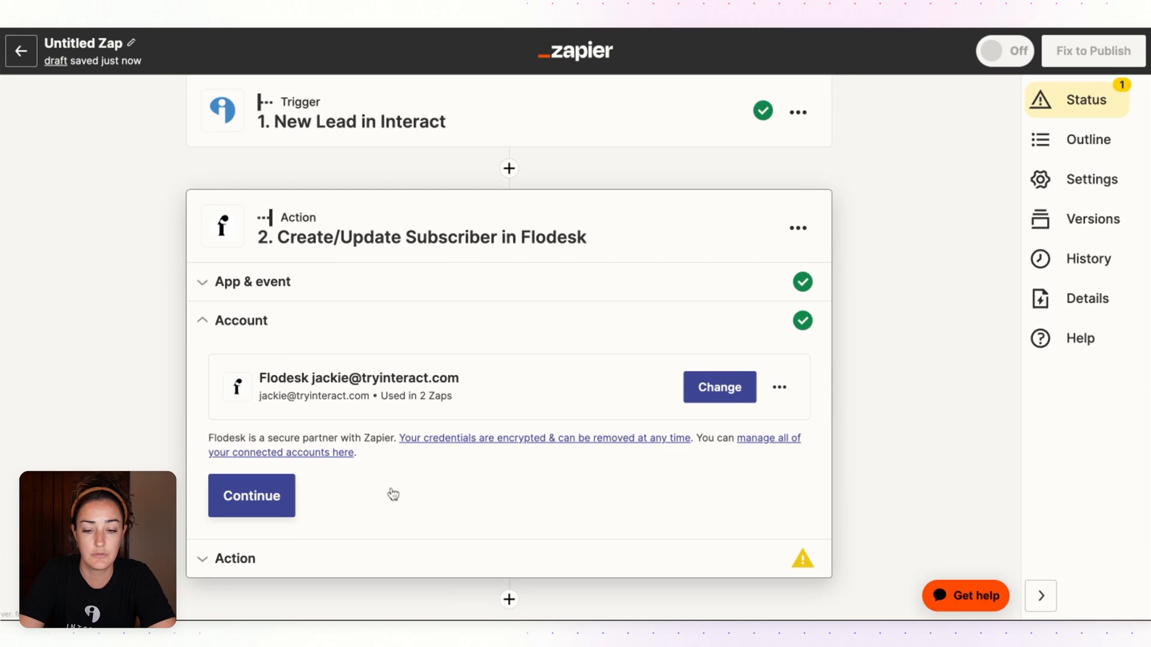
mouse_move(393, 424)
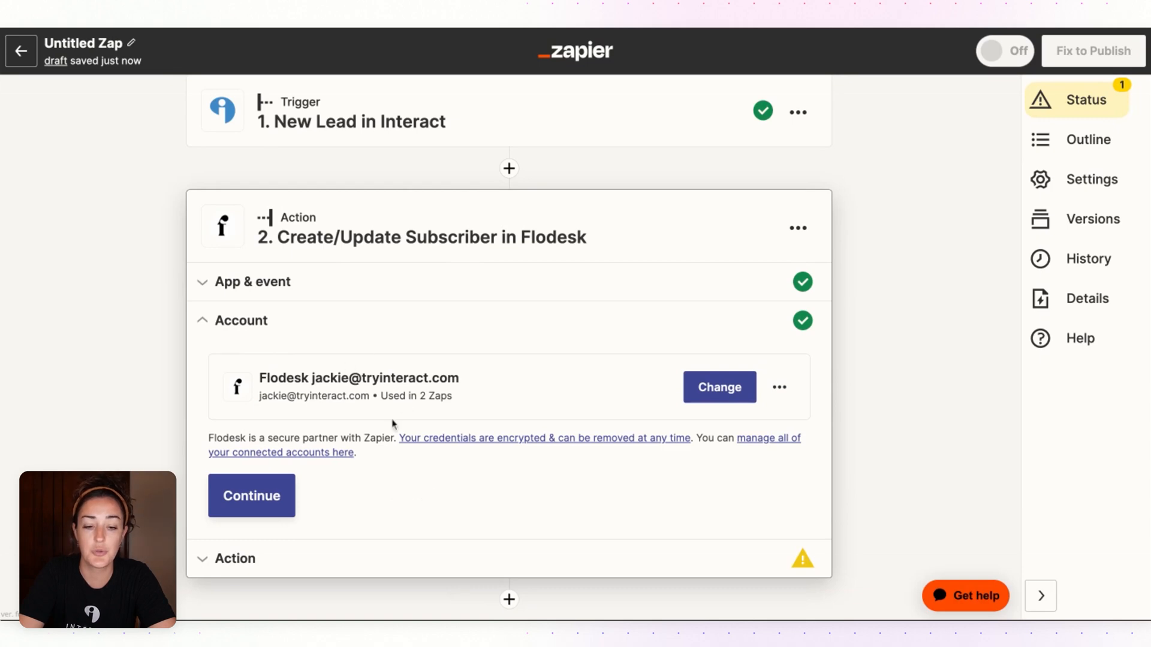
mouse_move(416, 393)
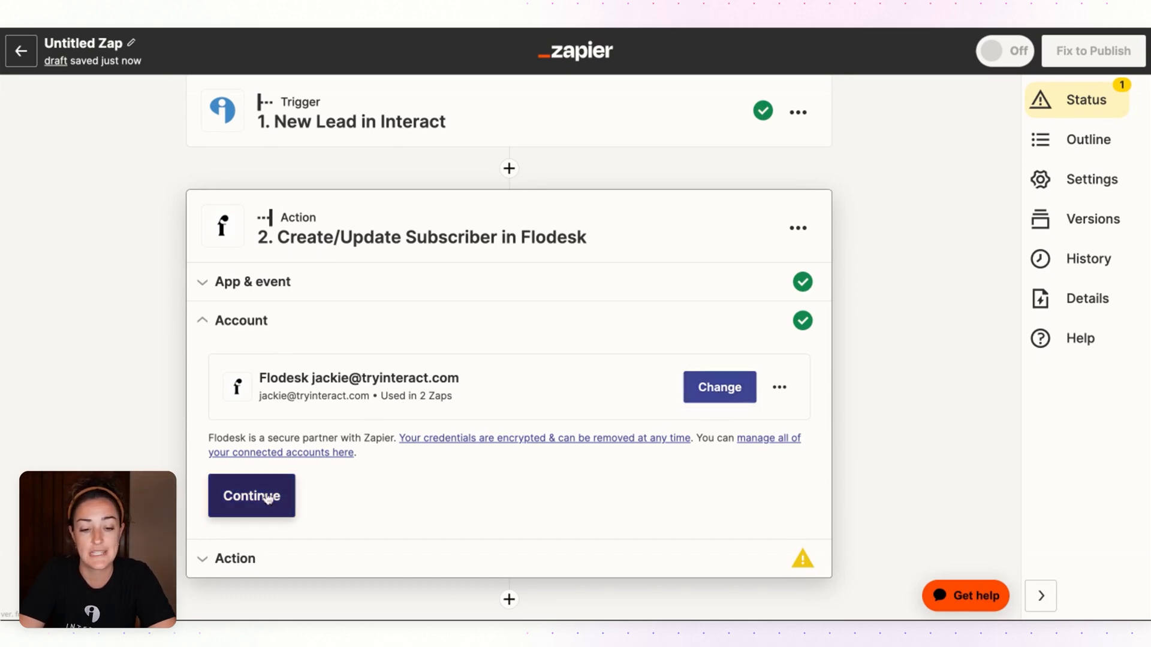
Confirm the Flodesk account and choose Peel-Off Mask as the subscriber segment.
click(251, 495)
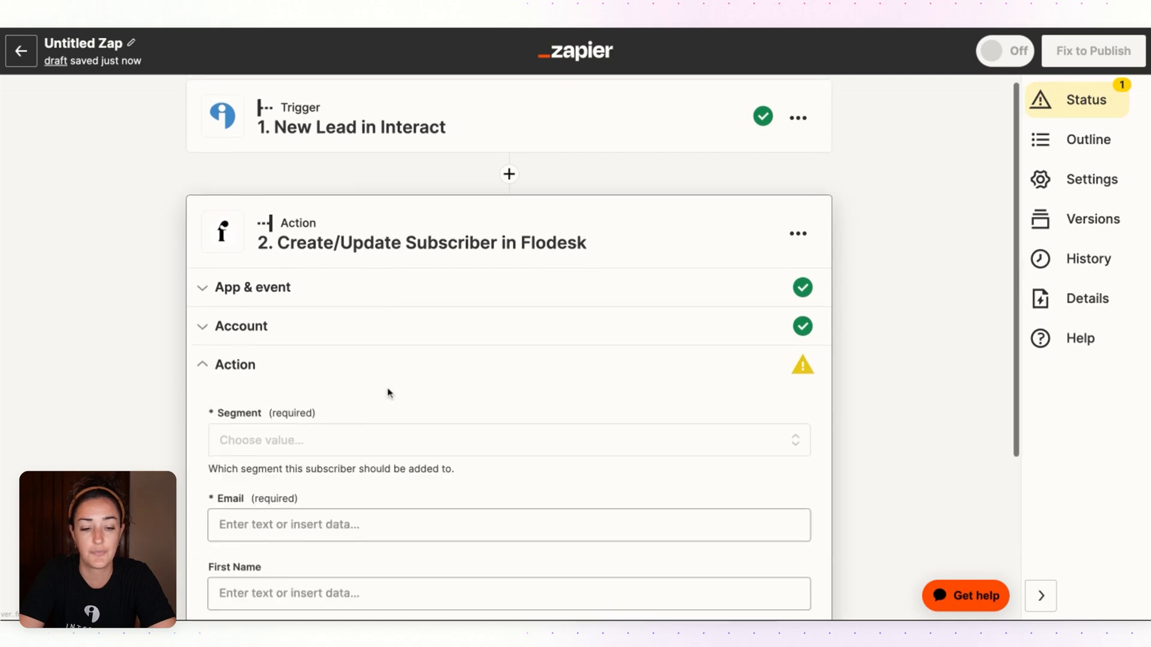
scroll(down, 3)
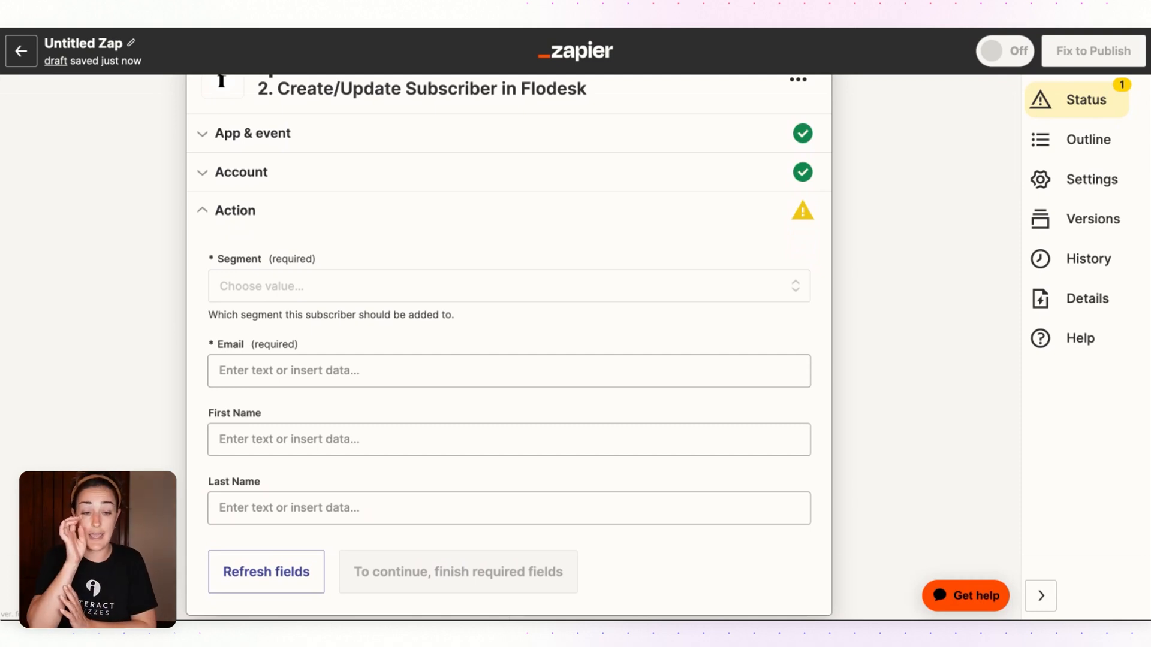
click(506, 286)
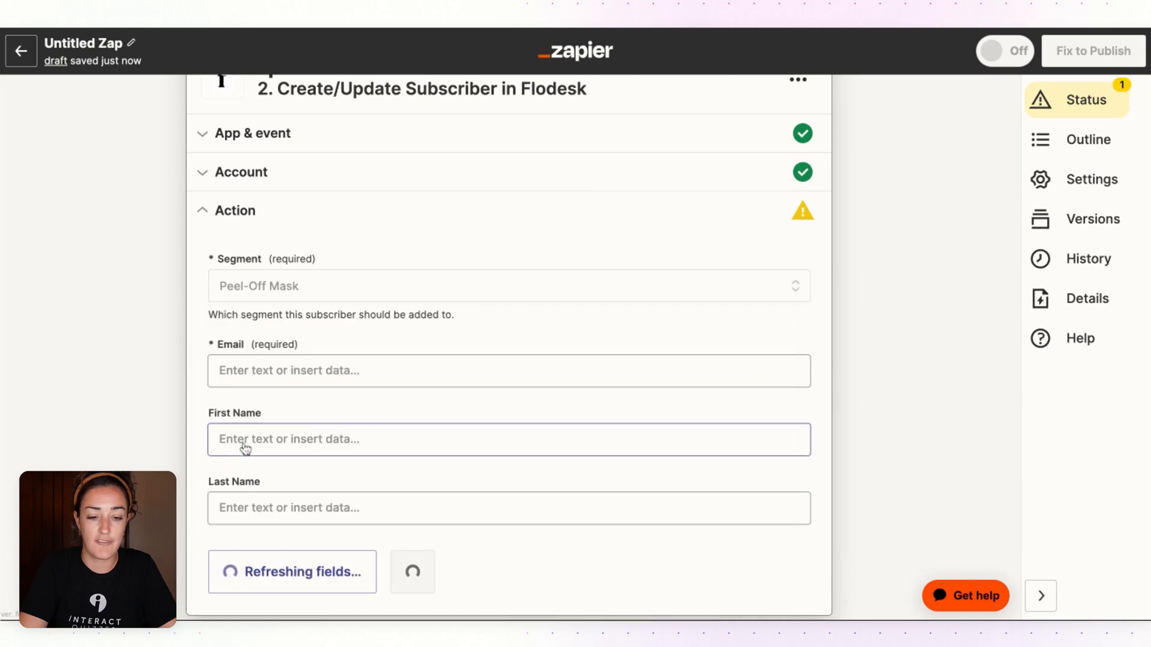
Map the lead's Email and First Name into the subscriber fields and confirm the action.
scroll(down, 3)
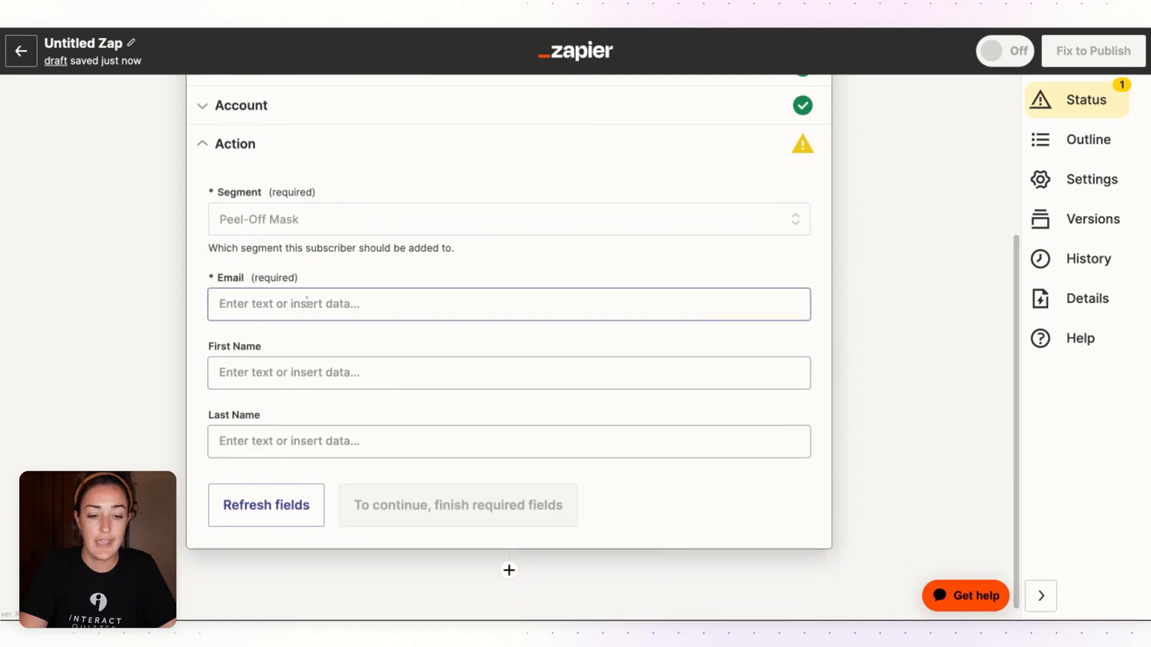
click(508, 303)
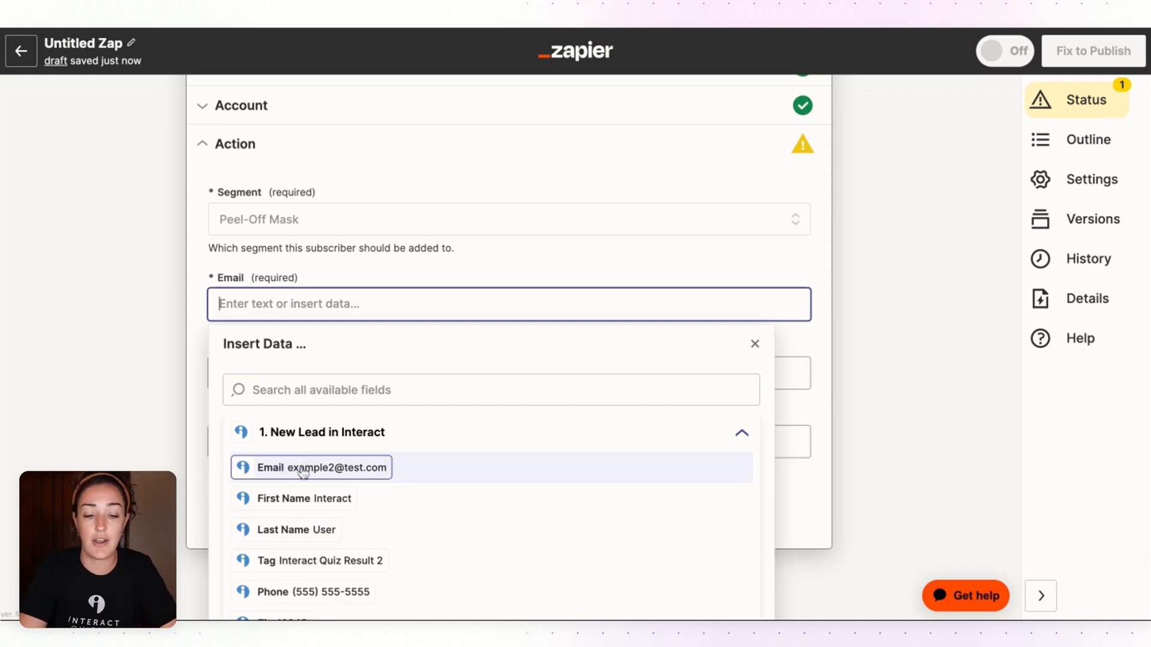
click(321, 467)
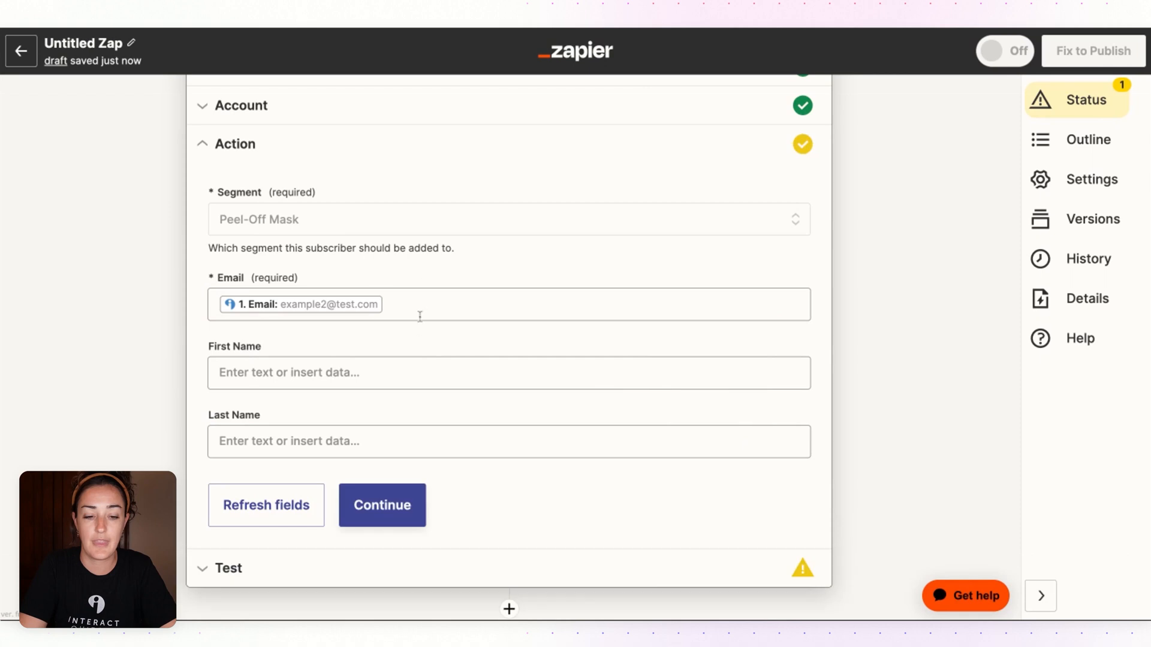
click(508, 371)
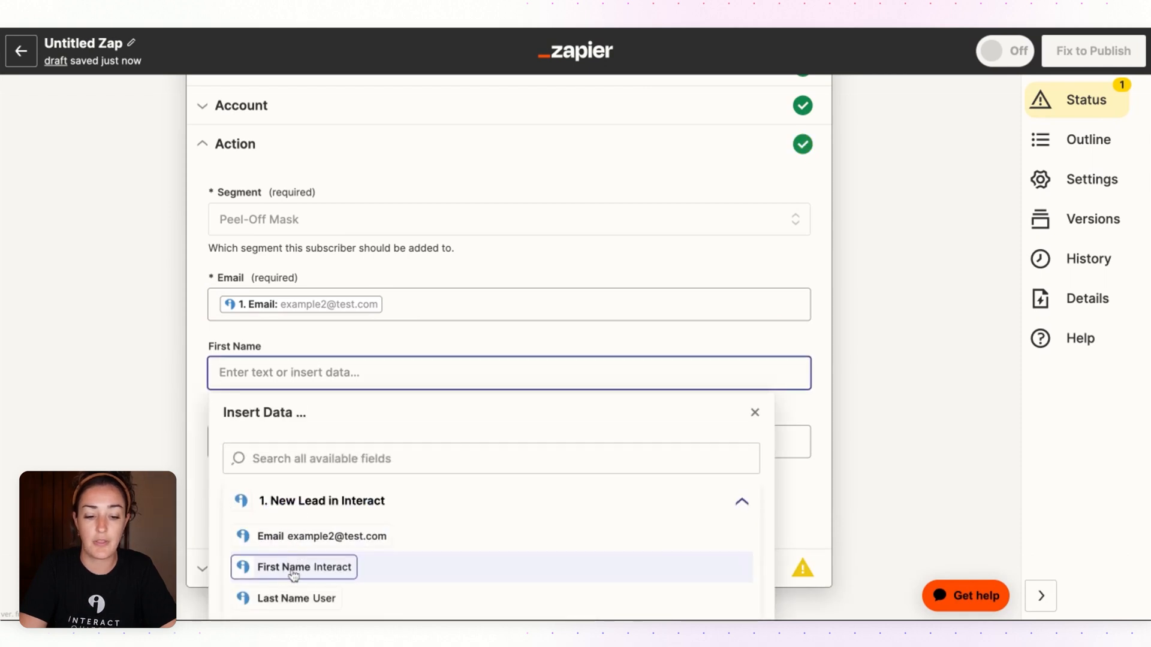
click(303, 568)
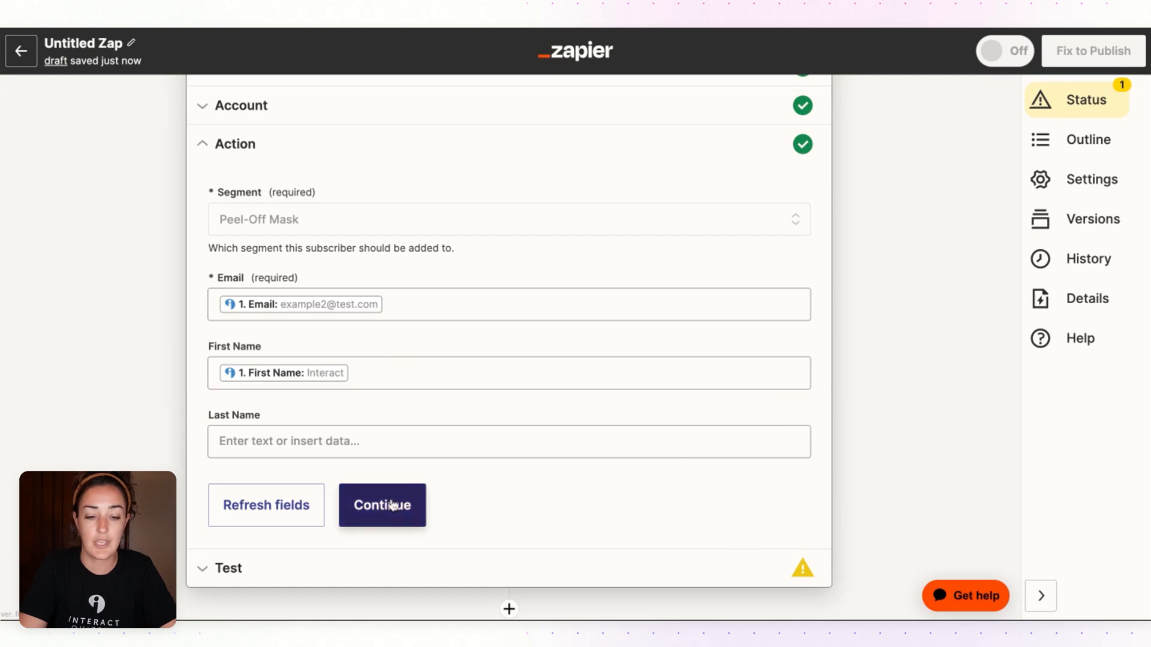
click(381, 505)
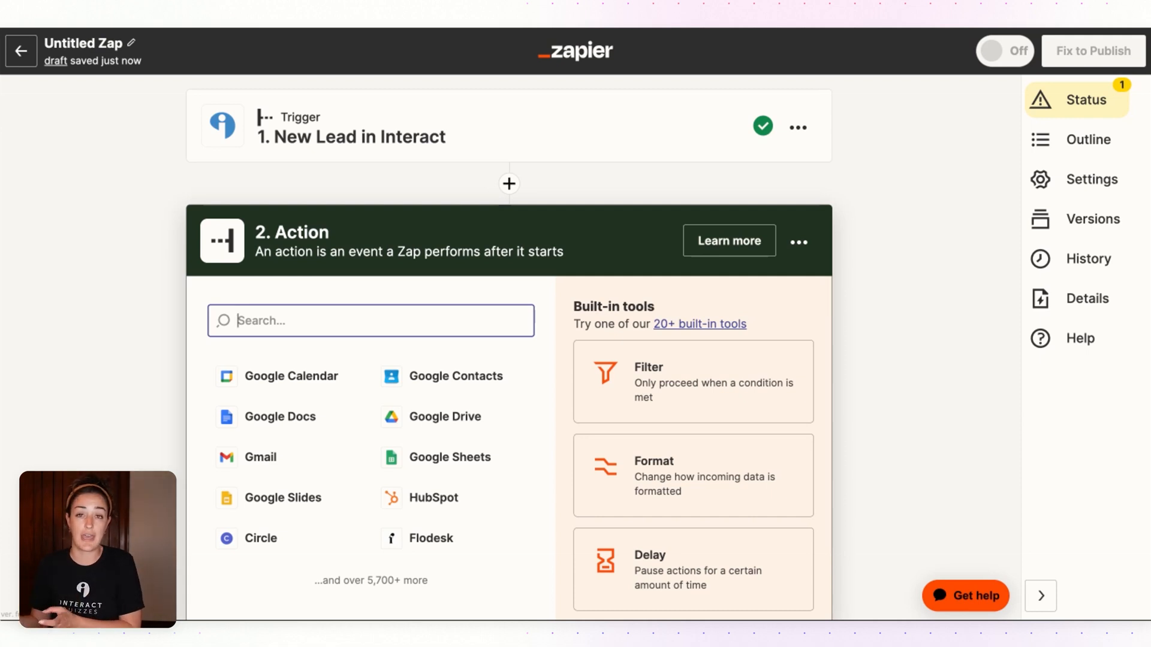
mouse_move(515, 219)
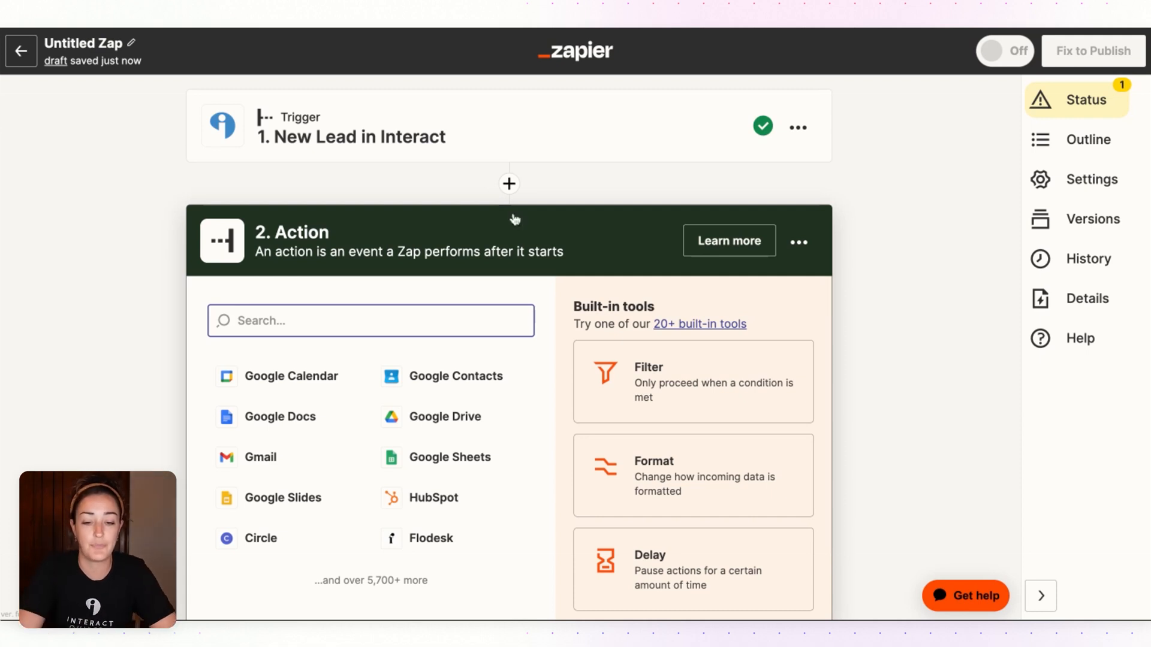
mouse_move(668, 397)
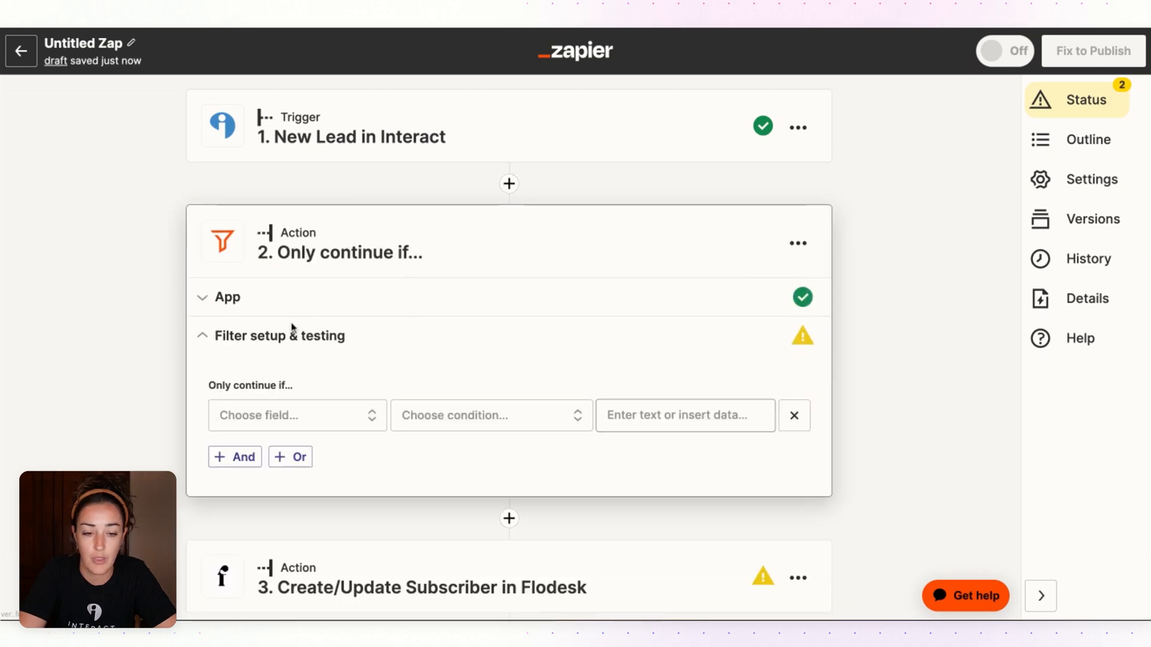
Filter on lead field Tag with condition (Text) Contains 'Peel-Off Mask' and continue past its test.
click(684, 416)
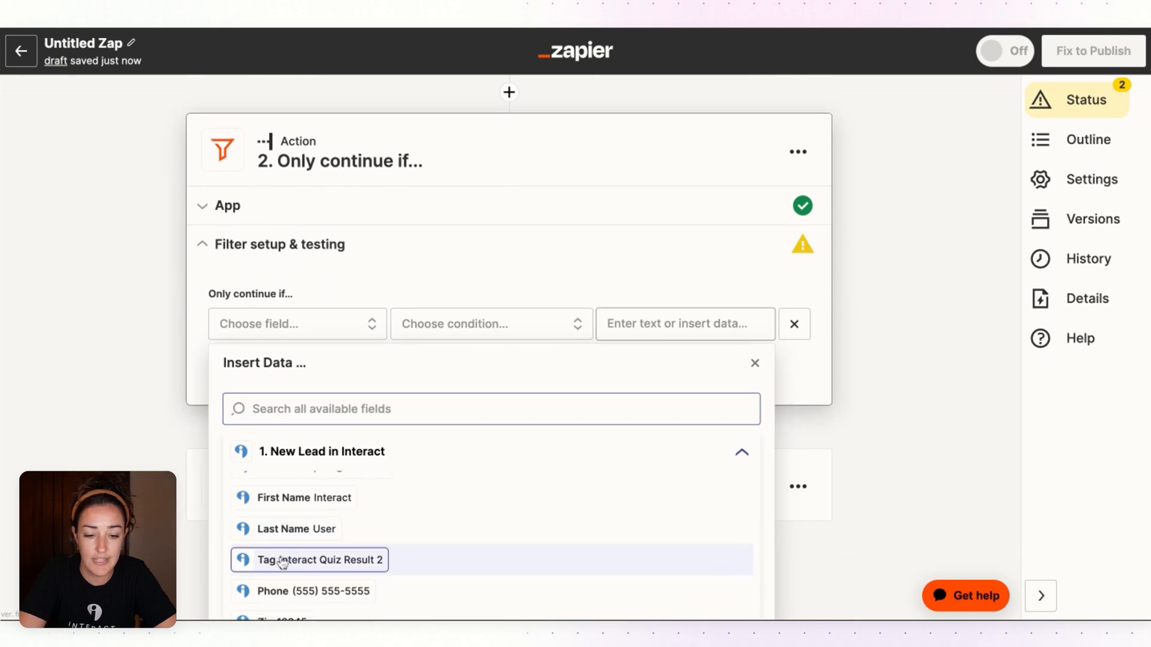
click(308, 560)
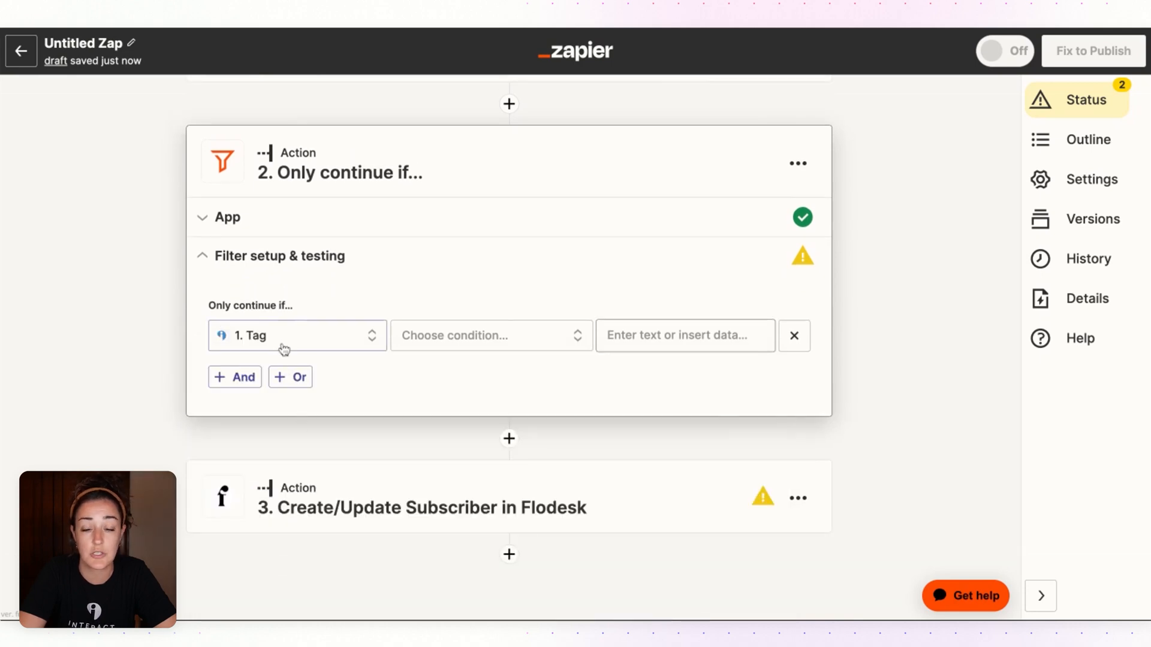
click(490, 336)
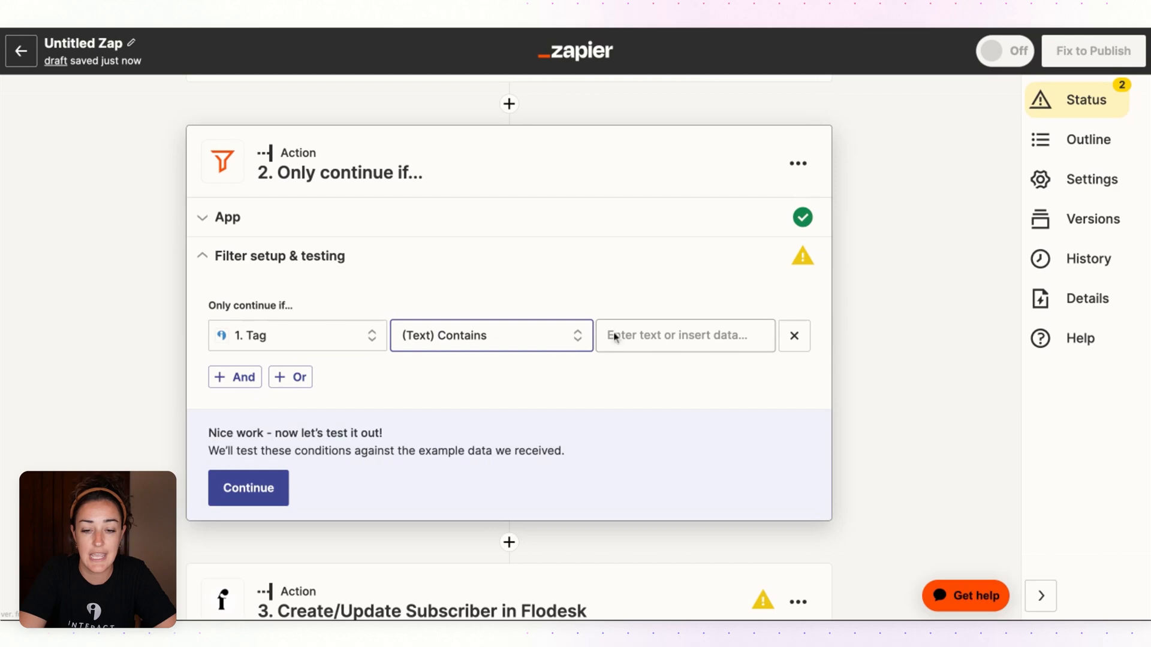
text(Peel-Off Mask)
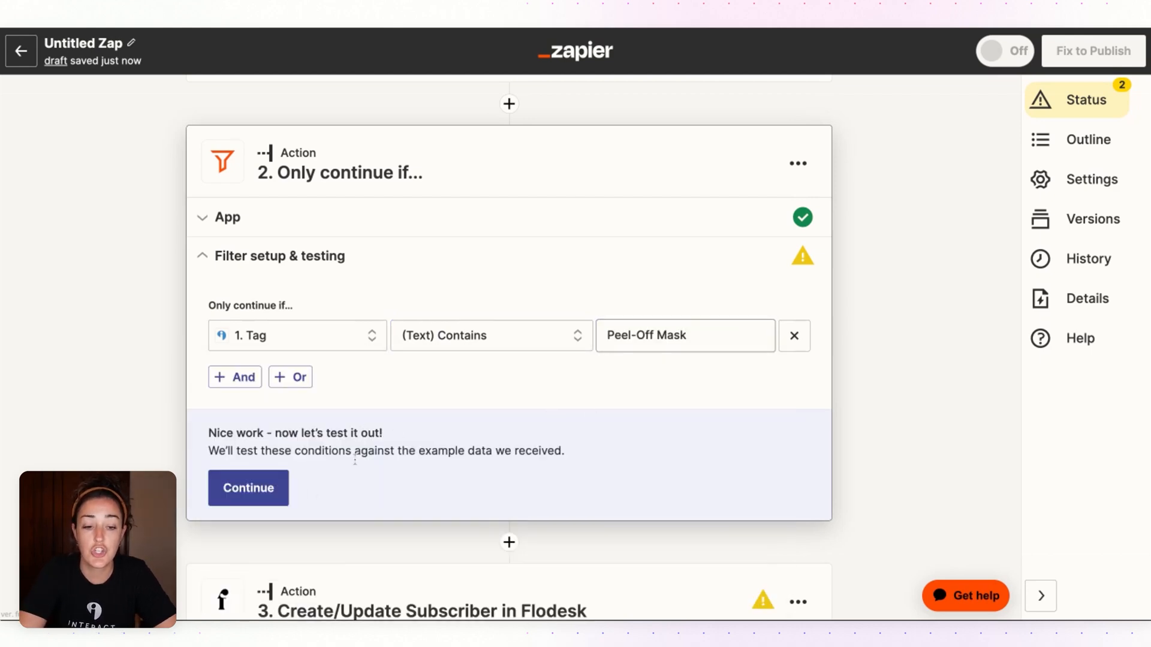
click(247, 488)
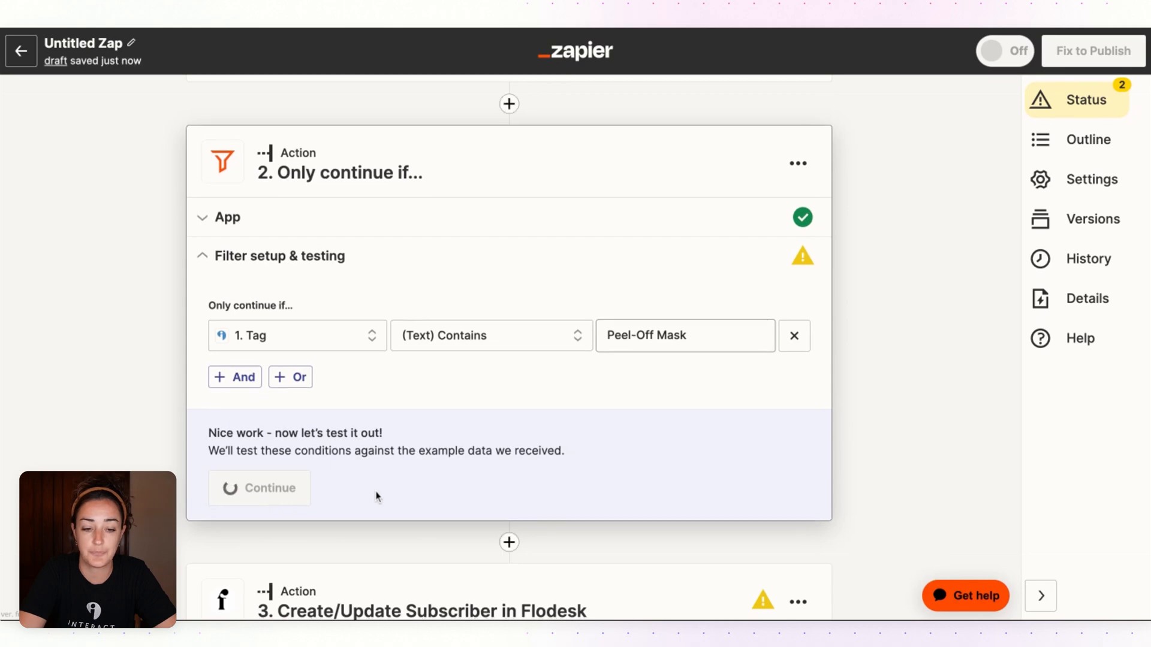
click(259, 488)
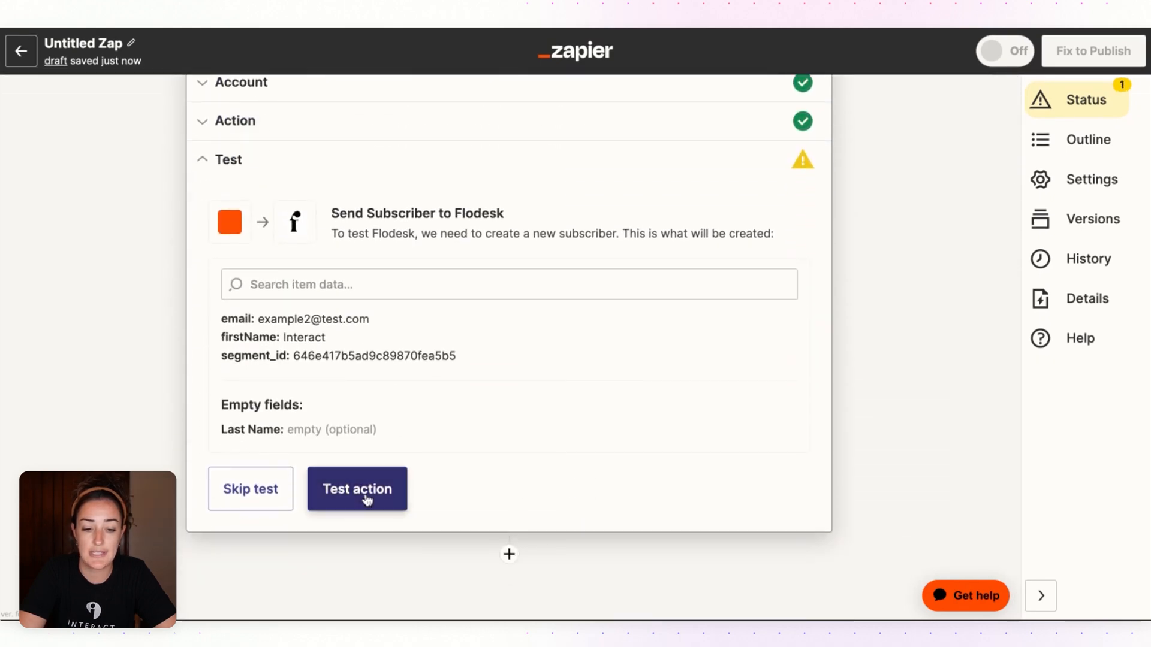
Run the Flodesk action test to create the subscriber, then close the results.
click(357, 489)
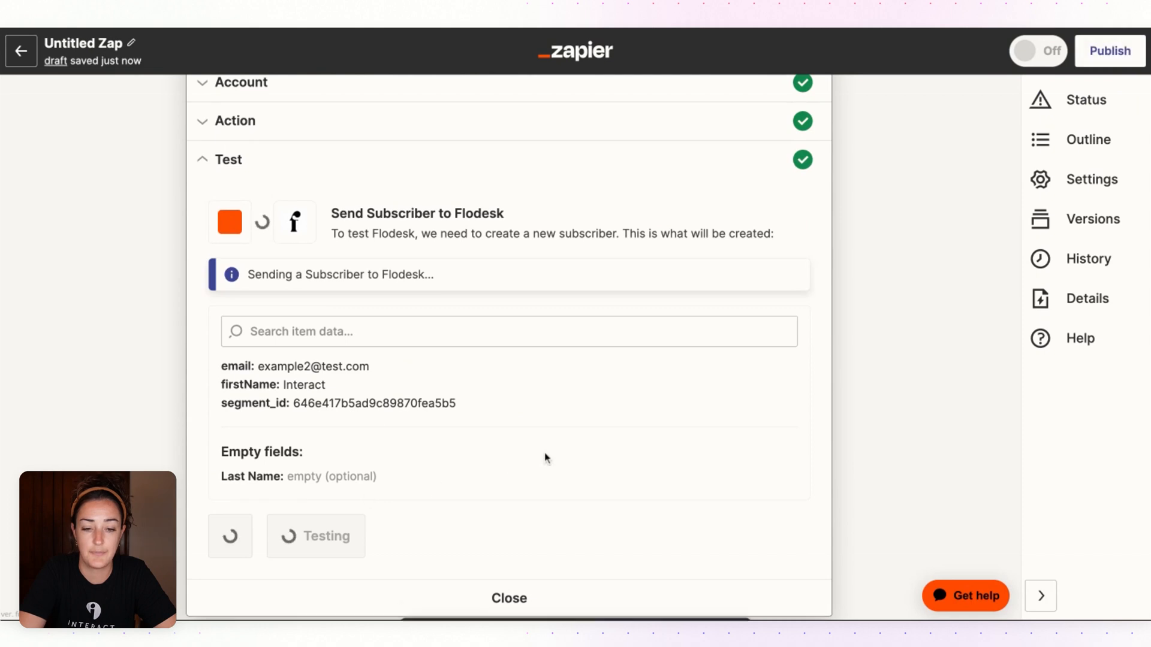
click(315, 536)
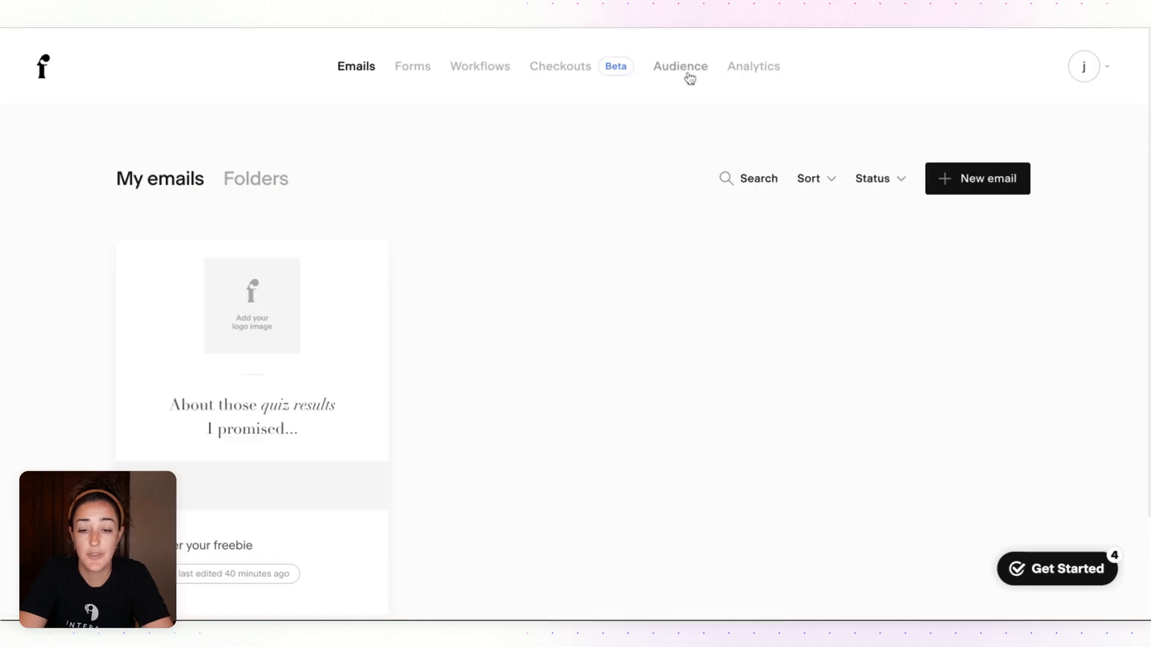
Go to the Flodesk Audience view of subscribers.
click(679, 66)
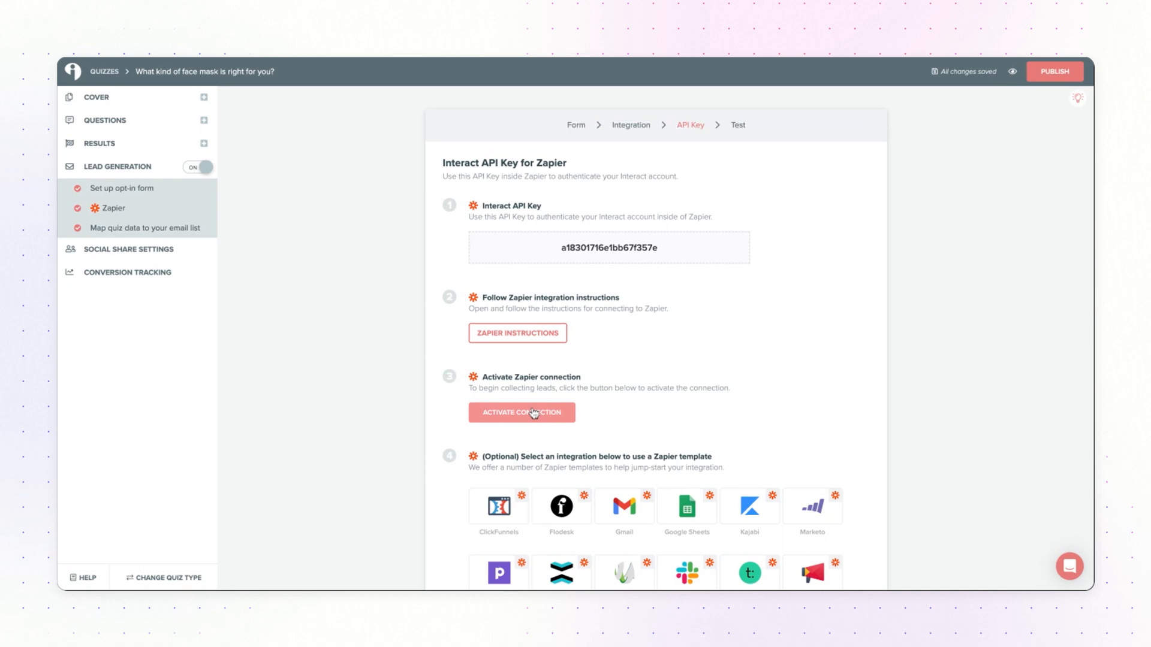
Activate the Interact Zapier connection and publish the face mask quiz.
click(522, 412)
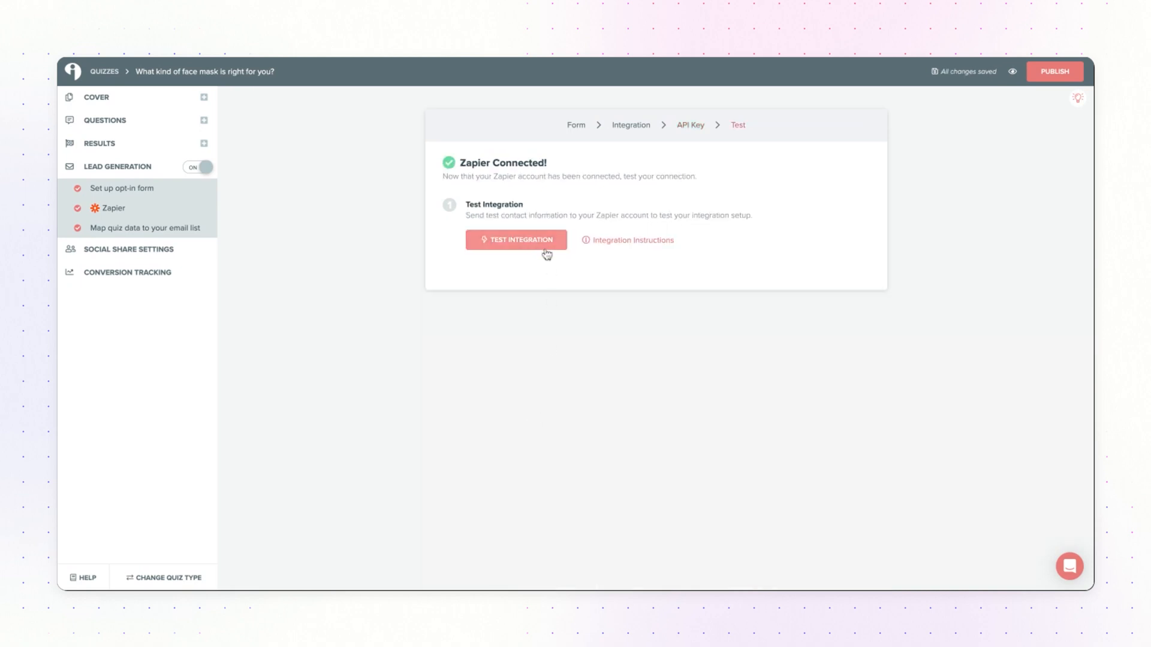
click(1054, 70)
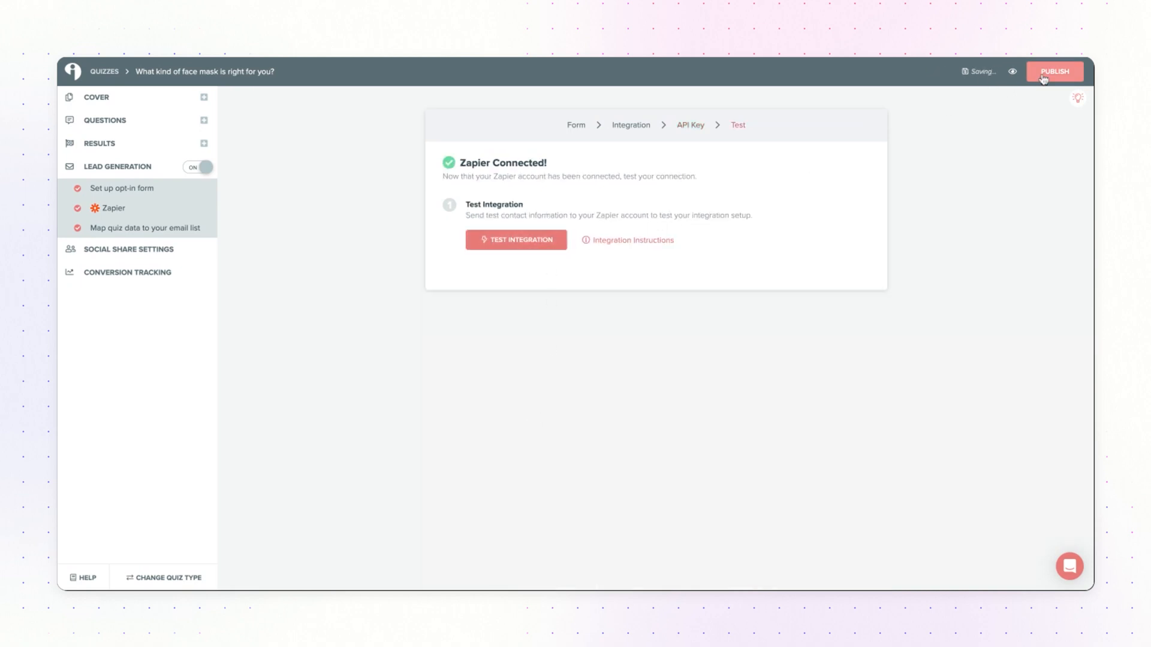